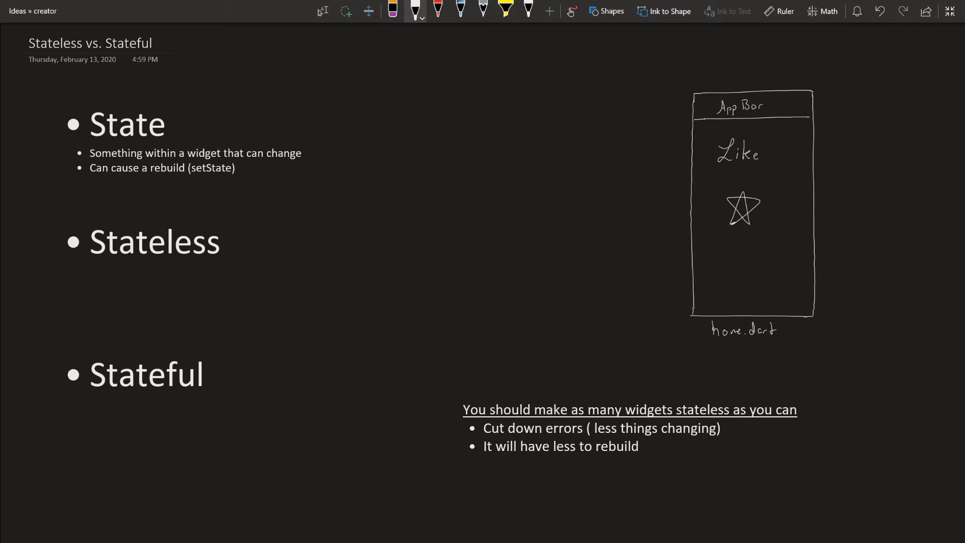
# Underline State, its setState point and Like, and annotate the star as boolean state becoming filled.
pyautogui.moveTo(89, 138); pyautogui.dragTo(164, 134)
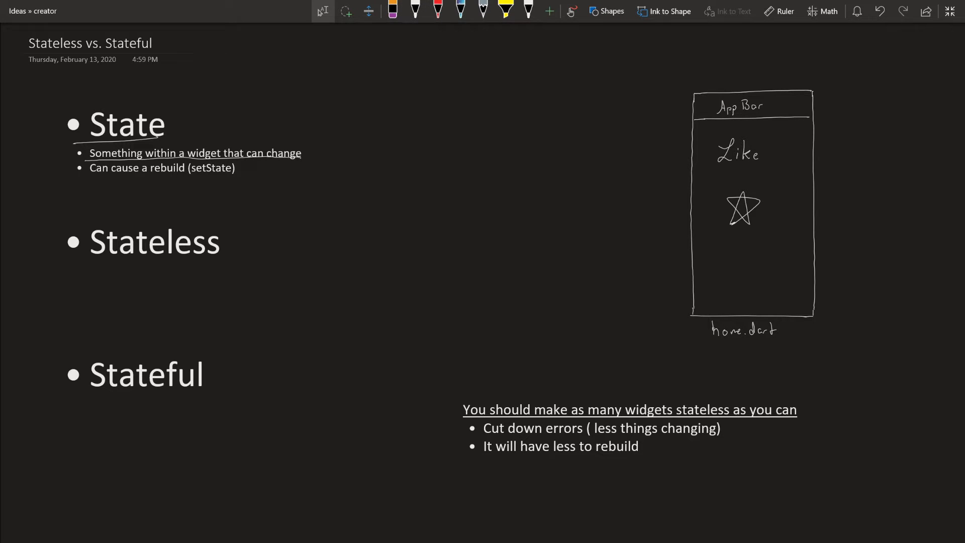
pyautogui.moveTo(710, 171); pyautogui.dragTo(760, 166)
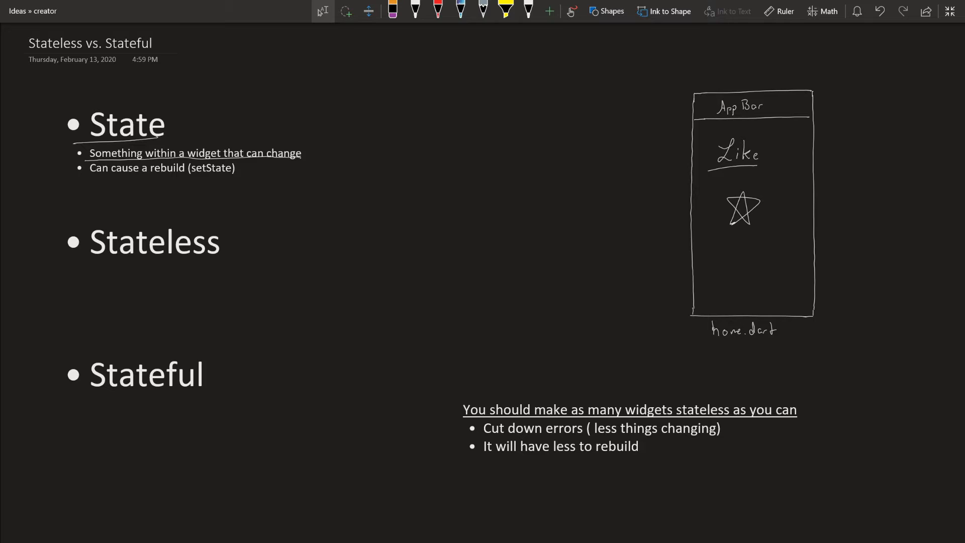
pyautogui.moveTo(748, 209); pyautogui.dragTo(775, 203)
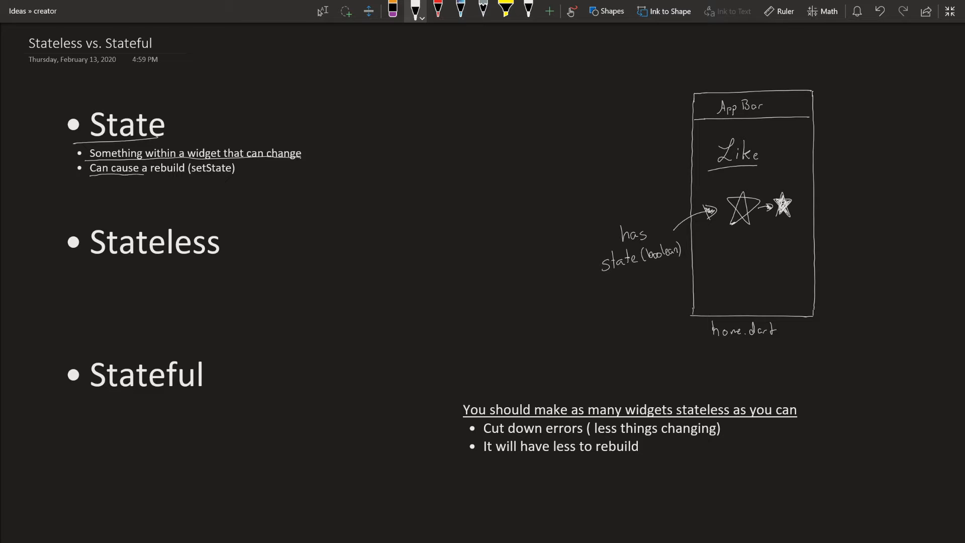
pyautogui.moveTo(89, 175); pyautogui.dragTo(235, 173)
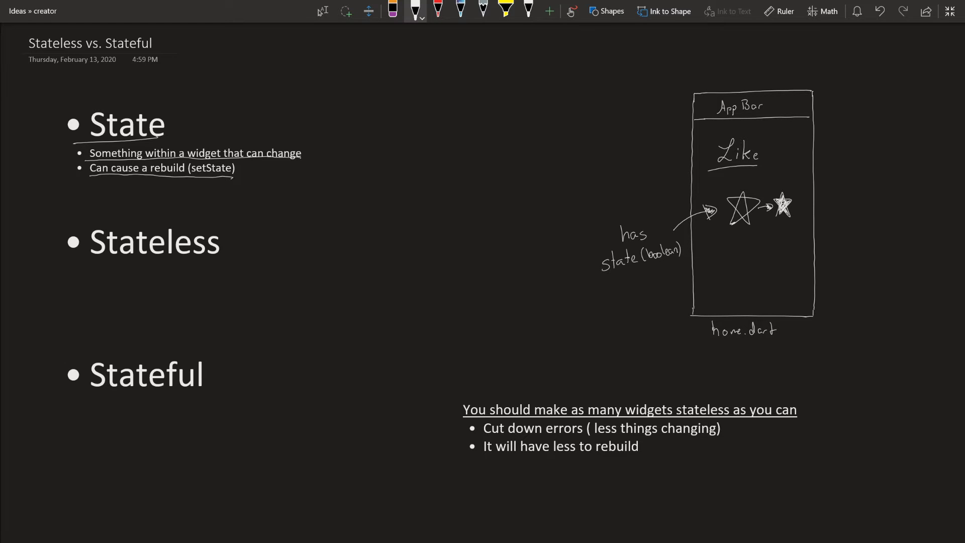
# Underline Stateless and Stateful and ink 'has no changing state' and 'have a changing state' beneath them.
pyautogui.moveTo(78, 259); pyautogui.dragTo(224, 257)
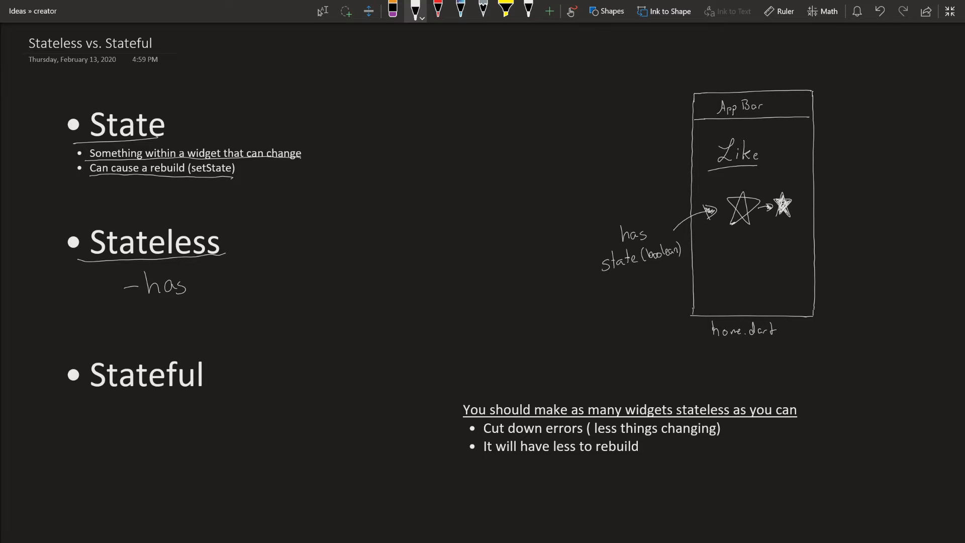
pyautogui.write('no chr')
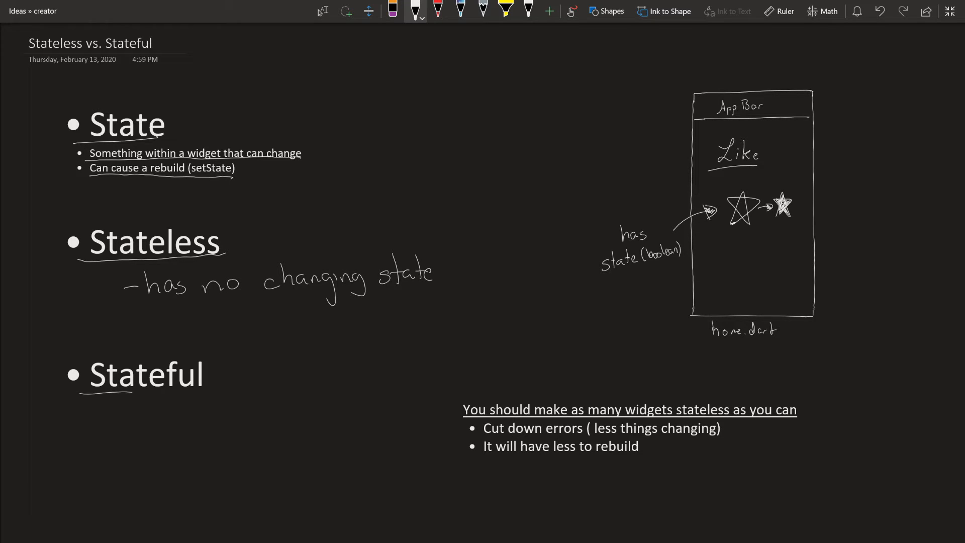
pyautogui.moveTo(111, 424); pyautogui.dragTo(163, 424)
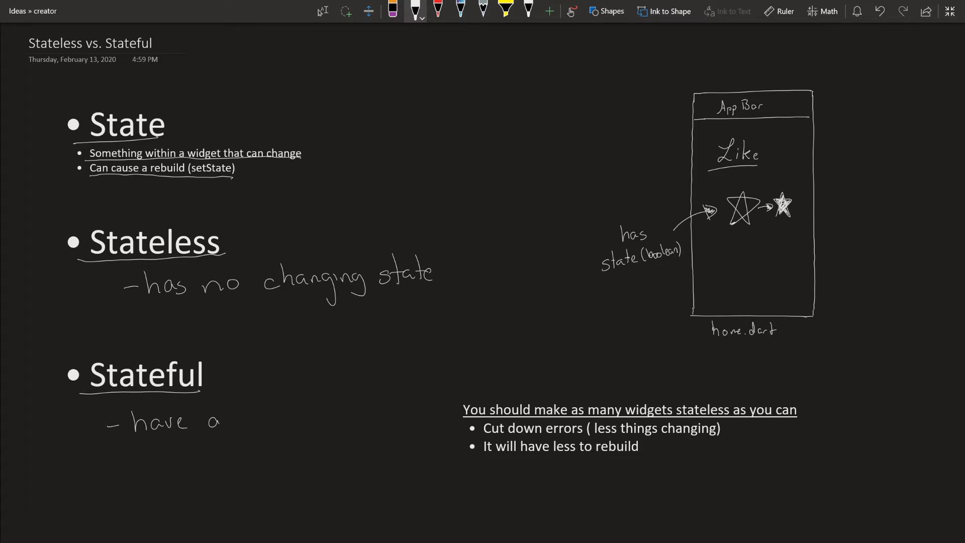
pyautogui.moveTo(221, 421); pyautogui.dragTo(308, 421)
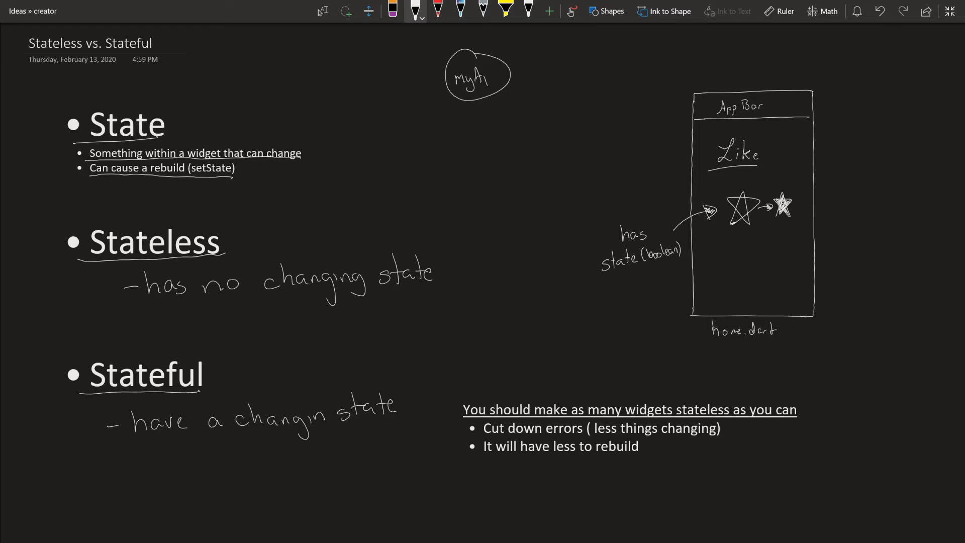
# Draw myApp→home→Text/Icon nodes, box Icon, and label it stateful against the stateless others.
pyautogui.moveTo(484, 93); pyautogui.dragTo(476, 127)
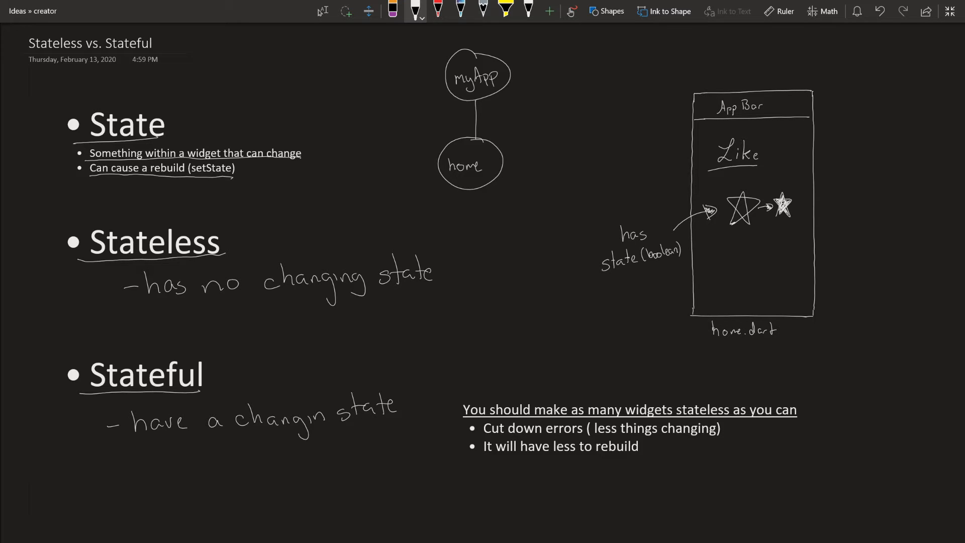
pyautogui.moveTo(449, 188); pyautogui.dragTo(458, 206)
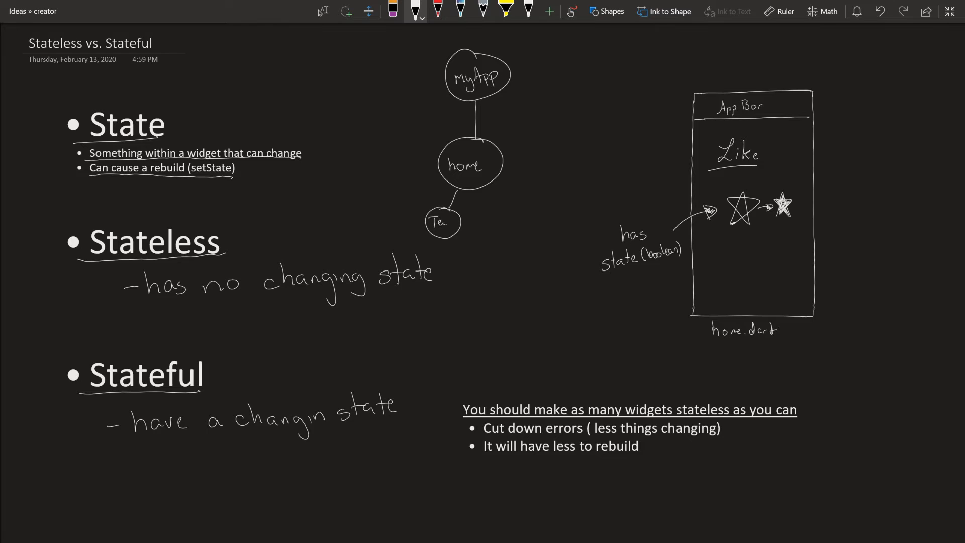
pyautogui.moveTo(452, 194); pyautogui.dragTo(532, 212)
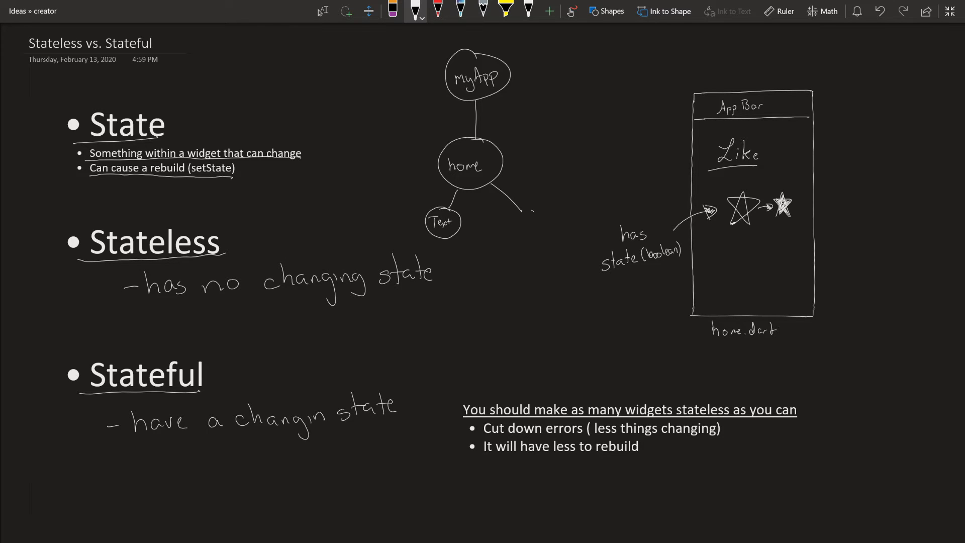
pyautogui.moveTo(516, 221); pyautogui.dragTo(548, 240)
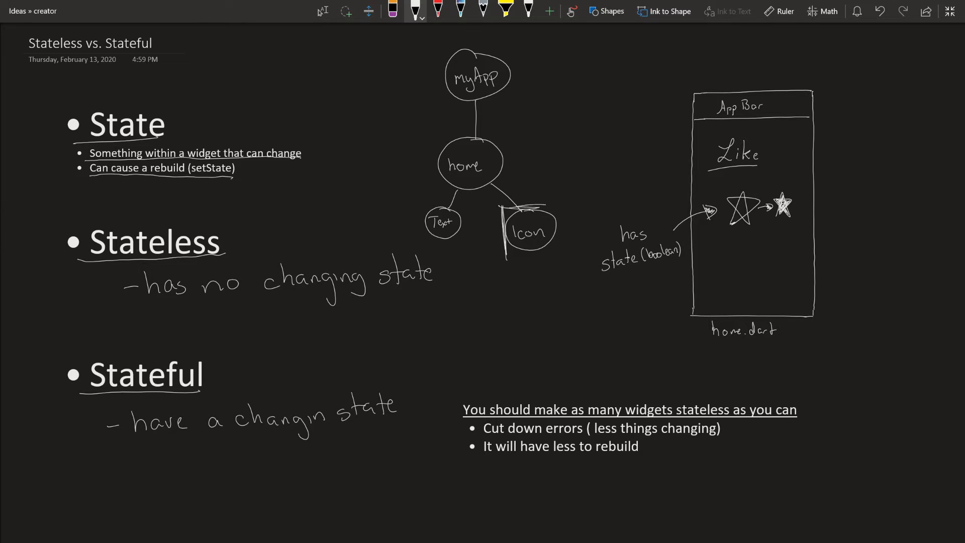
pyautogui.moveTo(505, 206); pyautogui.dragTo(556, 256)
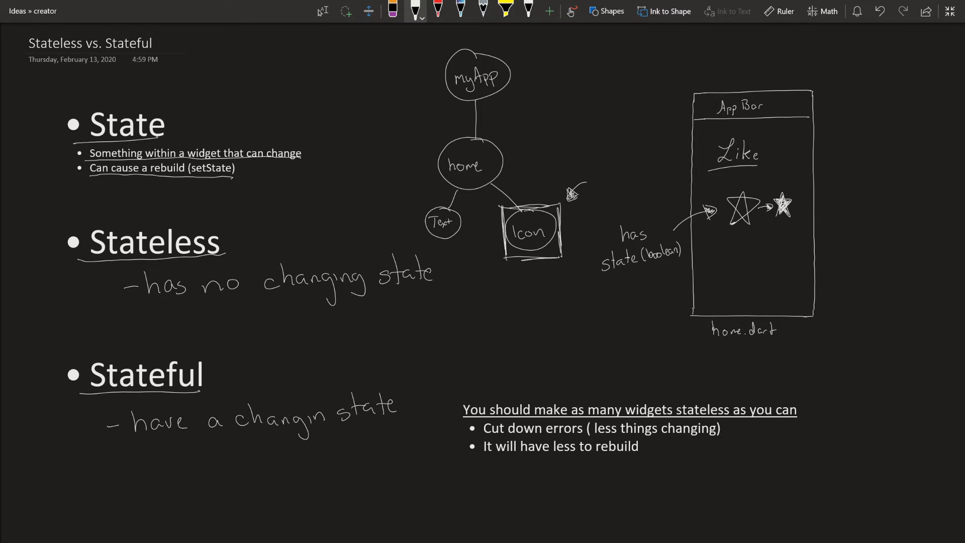
pyautogui.write('State')
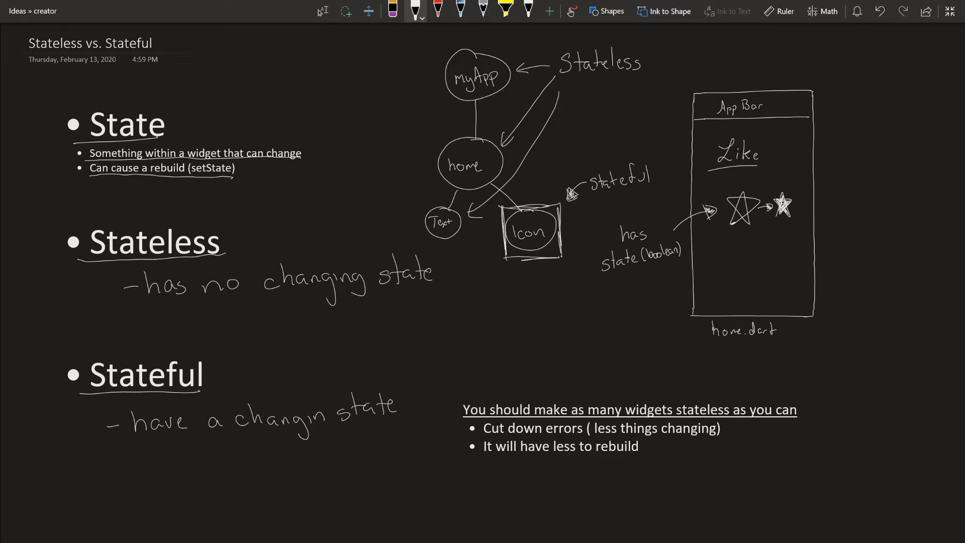
# Circle the home/Text/Icon group, brace the phone sketch and the filled star, then return to VS Code.
pyautogui.moveTo(483, 435); pyautogui.dragTo(674, 434)
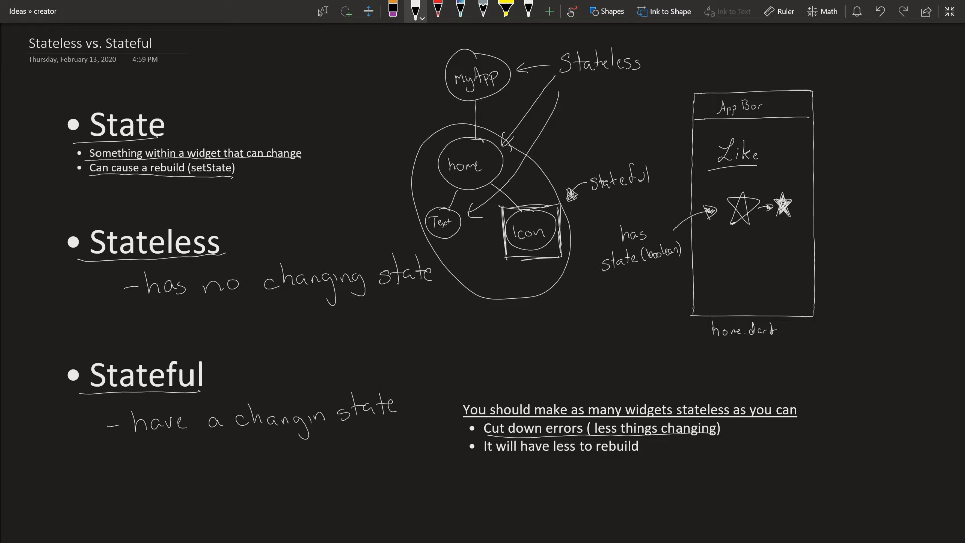
pyautogui.moveTo(827, 90); pyautogui.dragTo(831, 184)
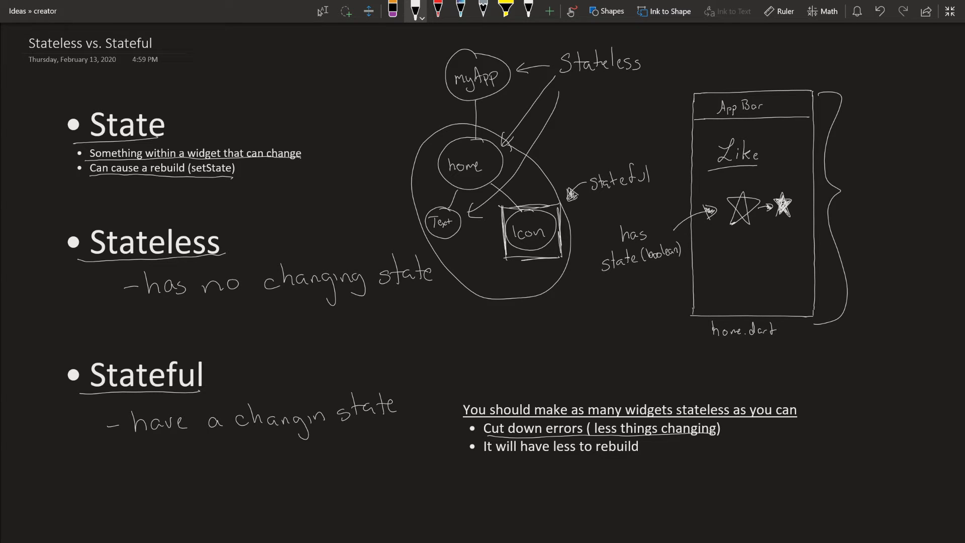
pyautogui.moveTo(791, 188); pyautogui.dragTo(793, 215)
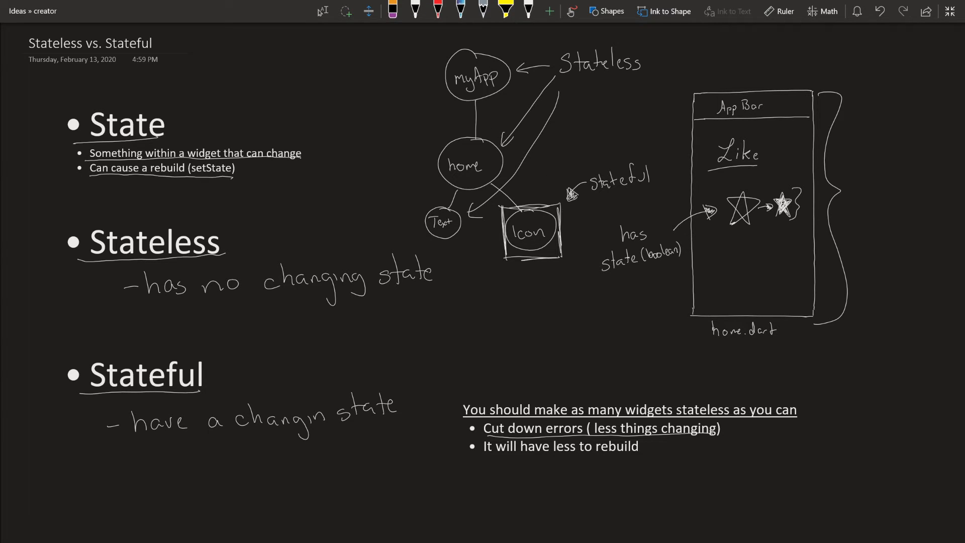
pyautogui.click(415, 11)
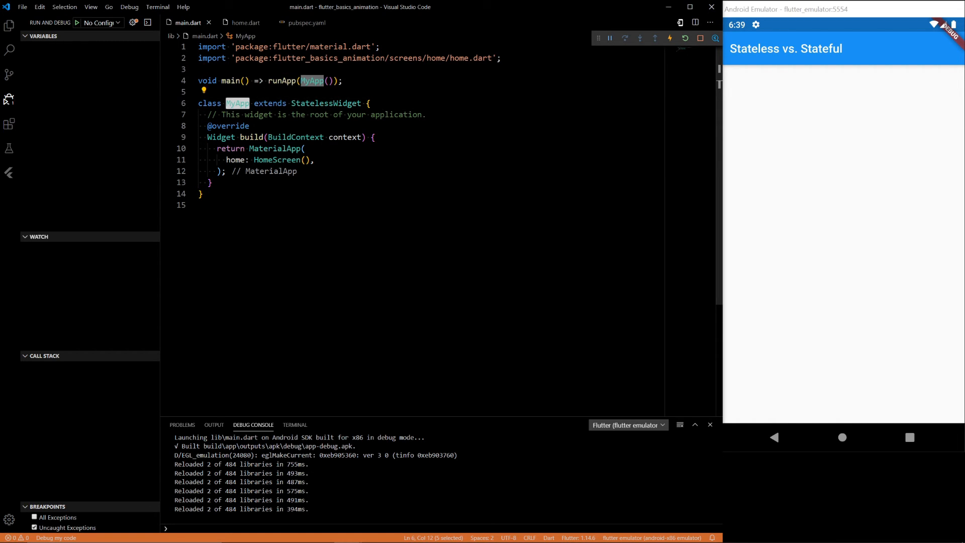
# Highlight StatelessWidget in MyApp, then move into HomeScreen's empty children list in home.dart.
pyautogui.doubleClick(326, 103)
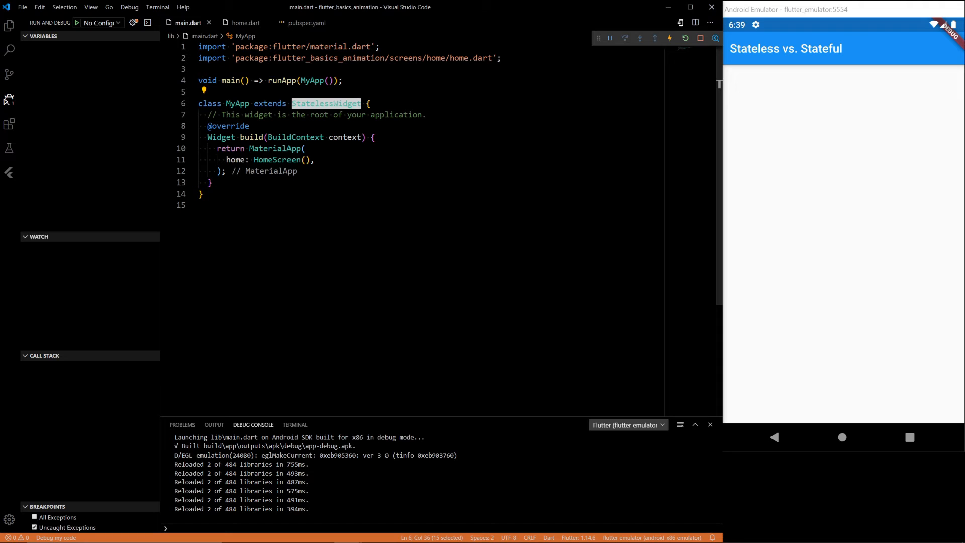
pyautogui.click(246, 23)
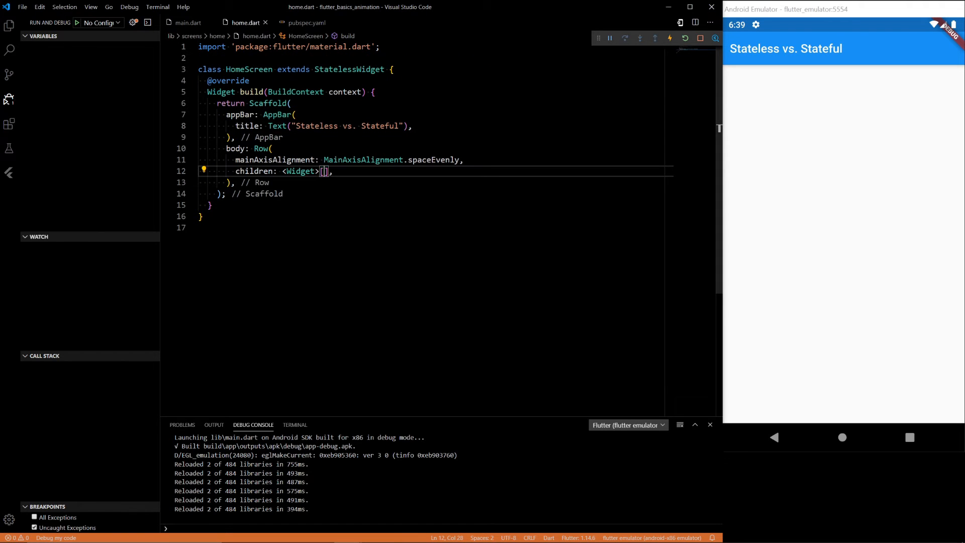
pyautogui.doubleClick(349, 69)
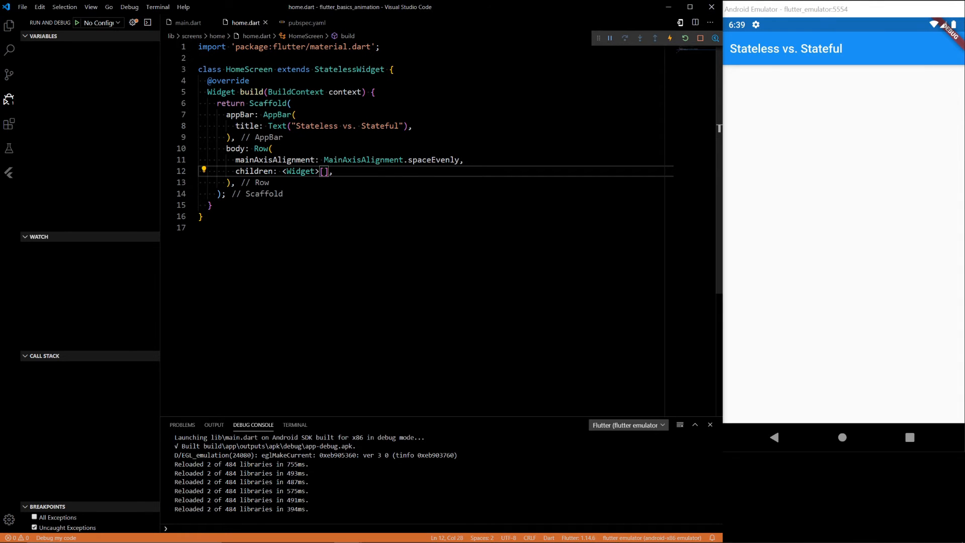
# List FirstColumn() and SecondColumn() as the Row's children.
pyautogui.write('First')
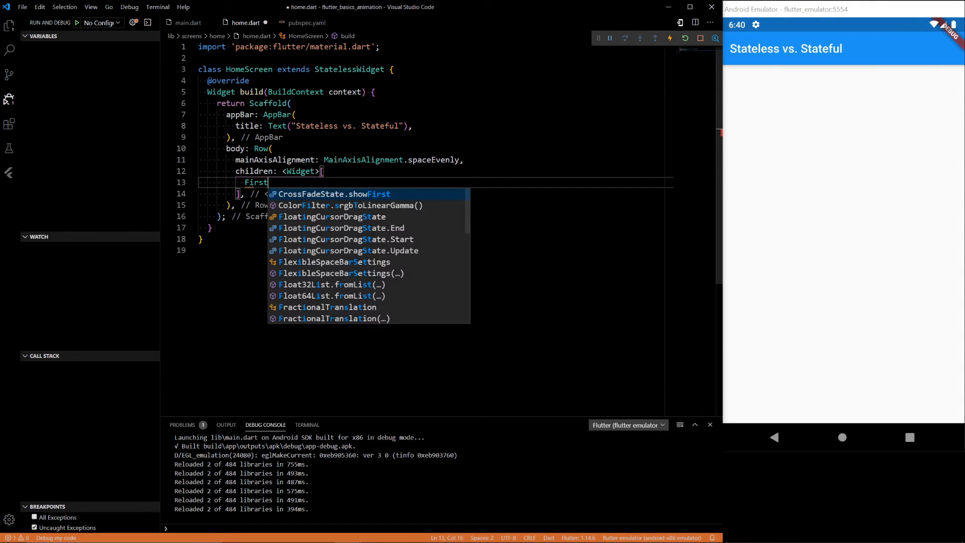
pyautogui.write('Column,')
pyautogui.write('S')
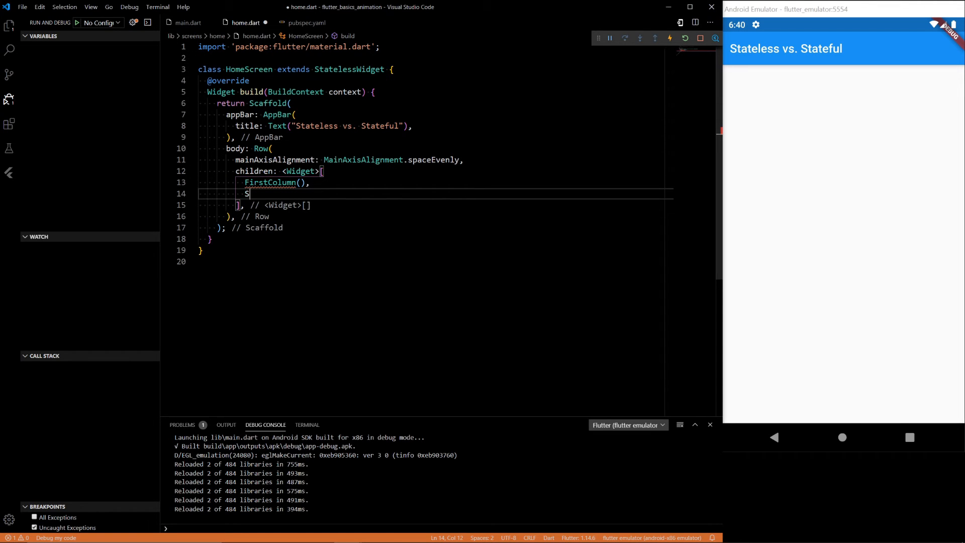
pyautogui.write('econdColumn(),')
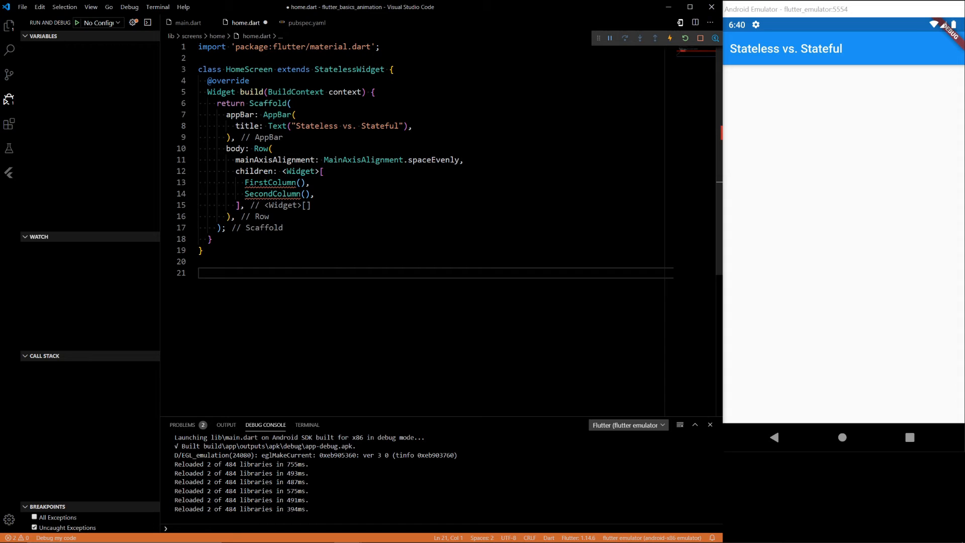
# Create a stateless FirstColumn class via stl and a stateful SecondColumn class via stf.
pyautogui.write('stl')
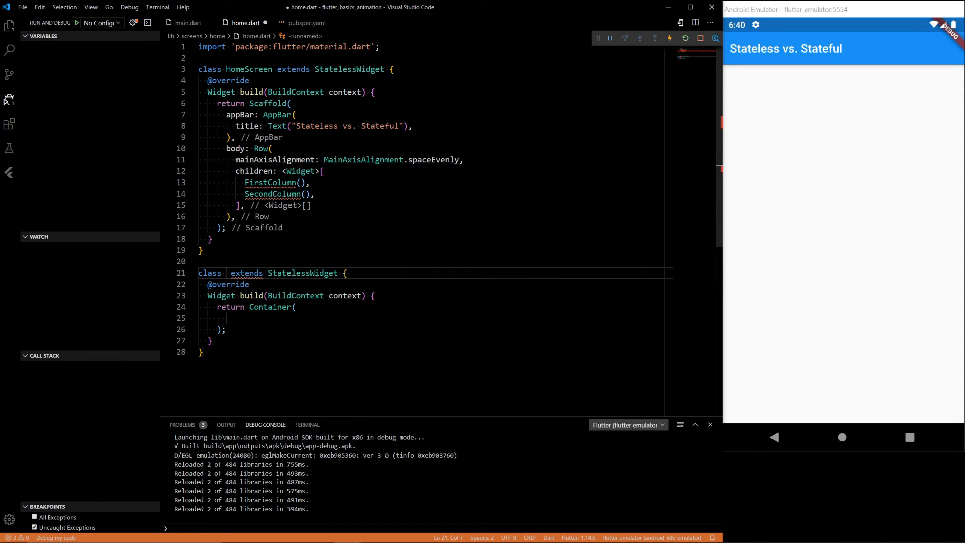
pyautogui.write('FirstCol')
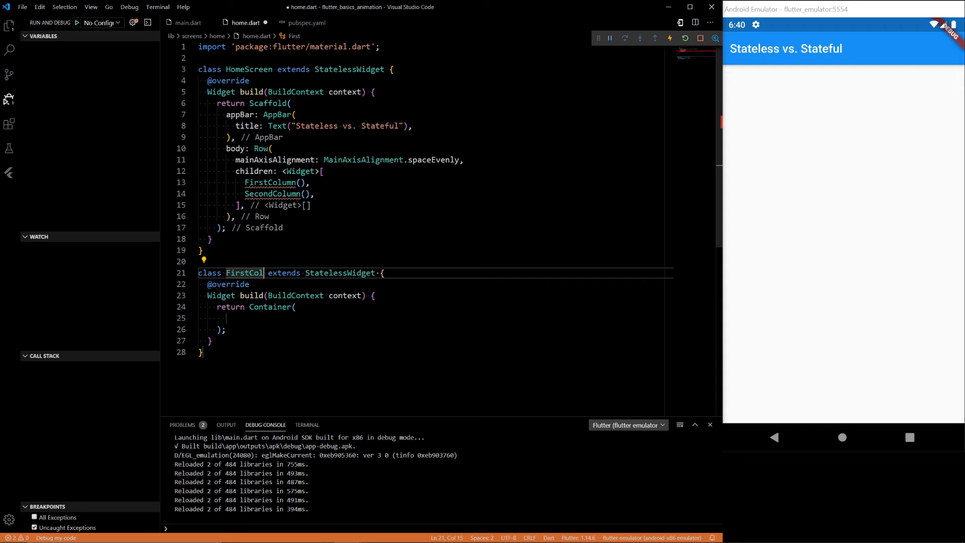
pyautogui.write('umn')
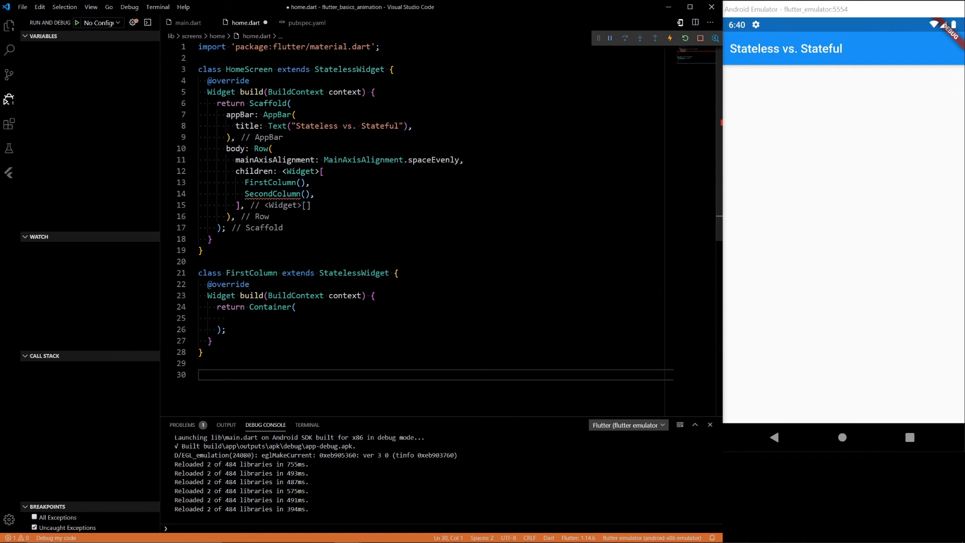
pyautogui.write('stf')
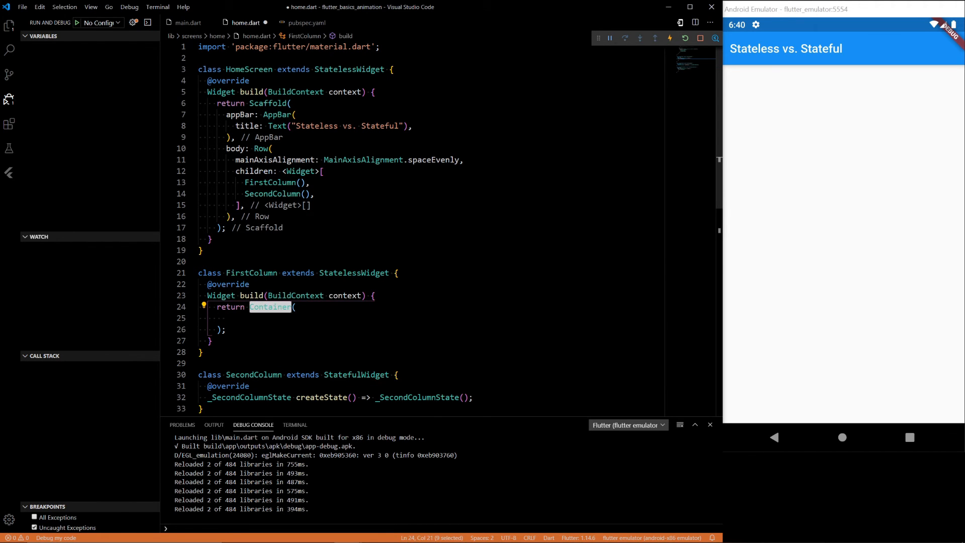
# Make FirstColumn a Column with Text("Like This: ") and MainAxisAlignment.center, hot reloaded.
pyautogui.write('Column')
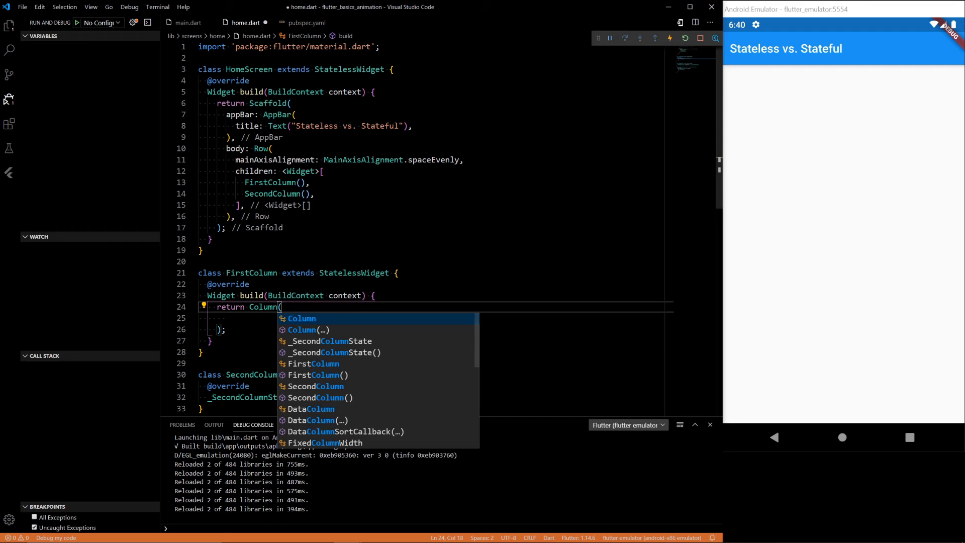
pyautogui.write('children: <Widget>[')
pyautogui.write('Text("')
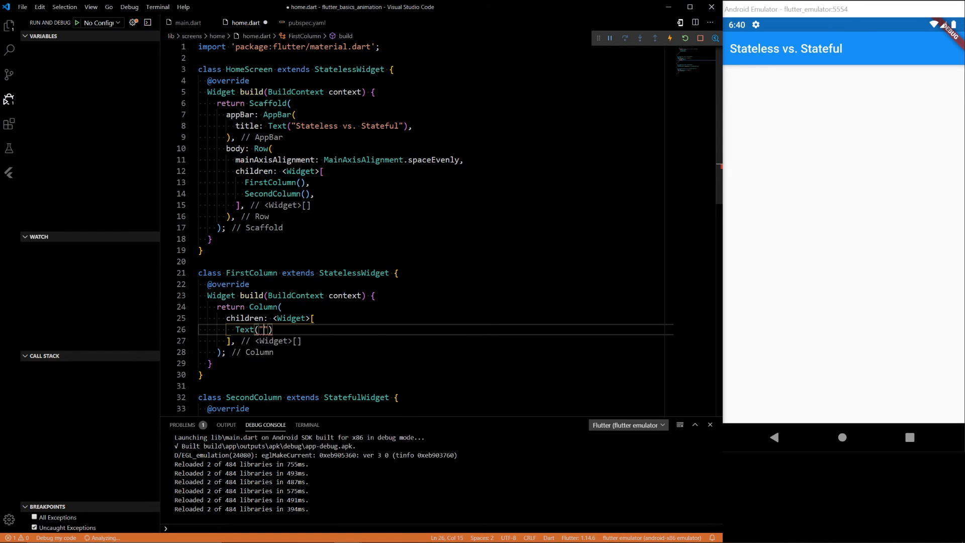
pyautogui.write('Like This:')
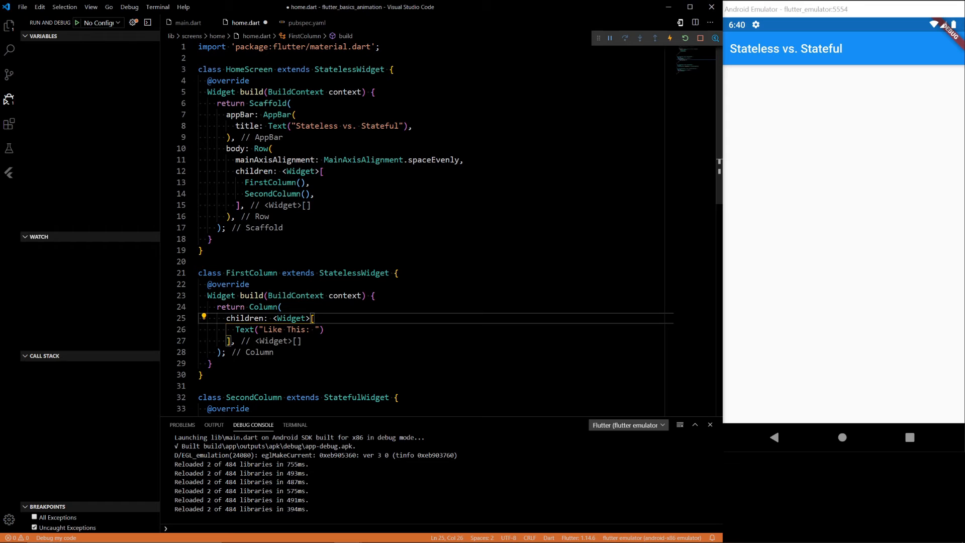
pyautogui.press('Enter')
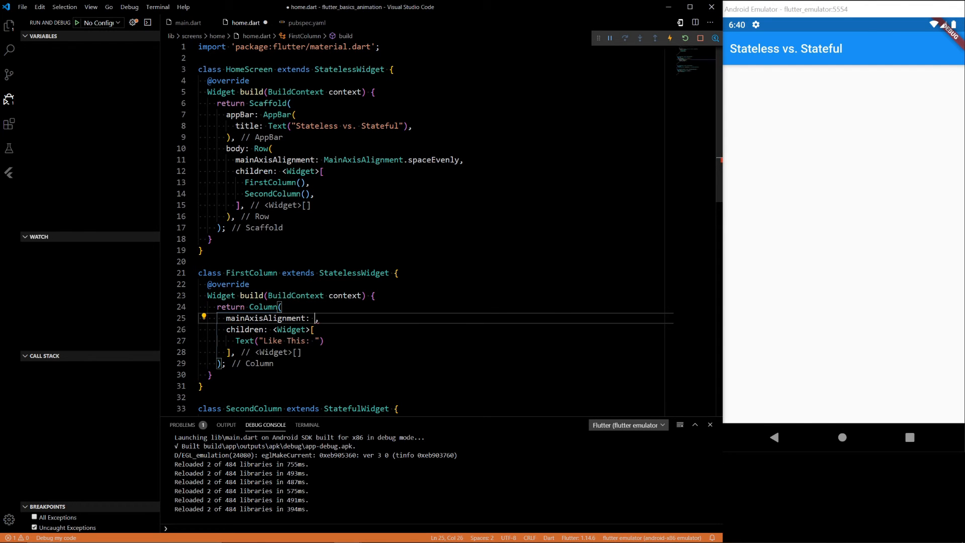
pyautogui.write('MainAxisAlignment.center')
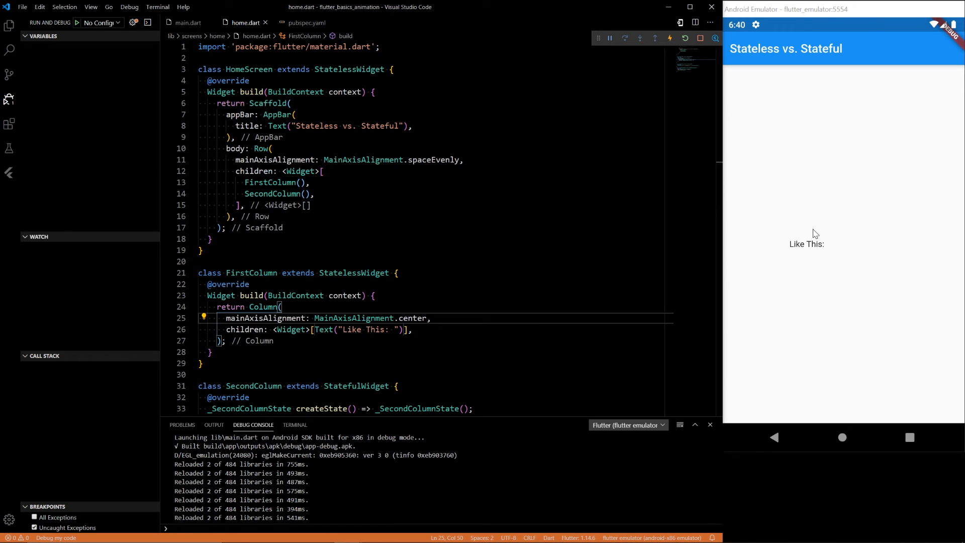
pyautogui.scroll(-3)
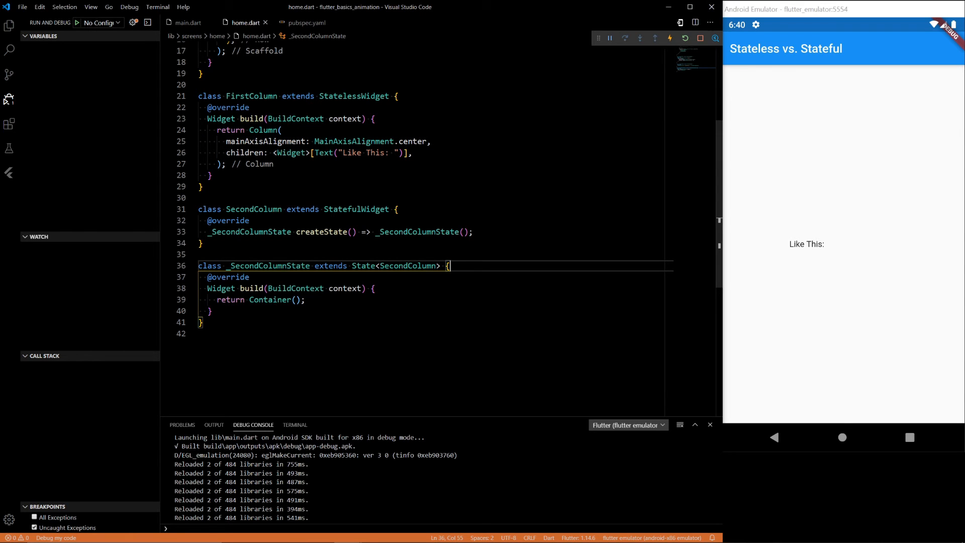
# Add 'bool liked = false;' to _SecondColumnState.
pyautogui.write('bool li')
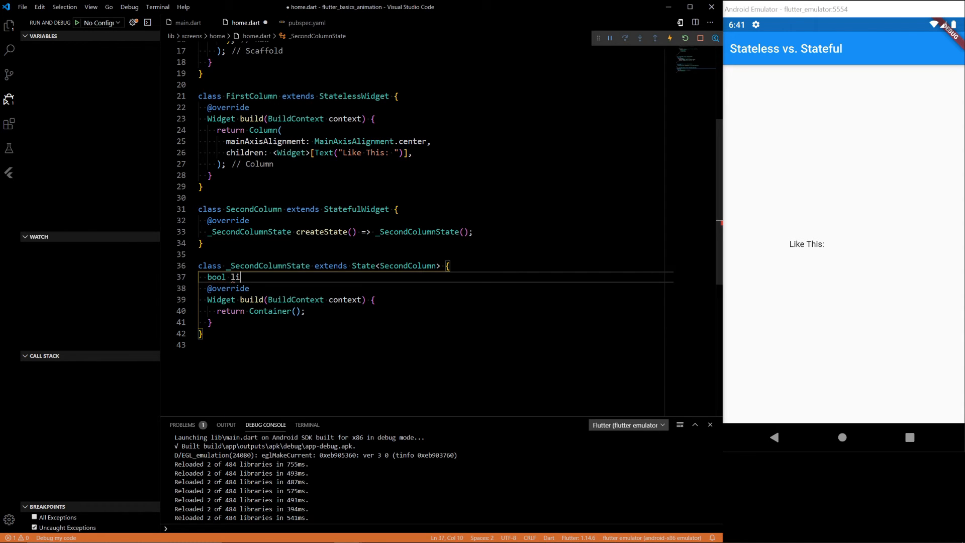
pyautogui.write('ked =f')
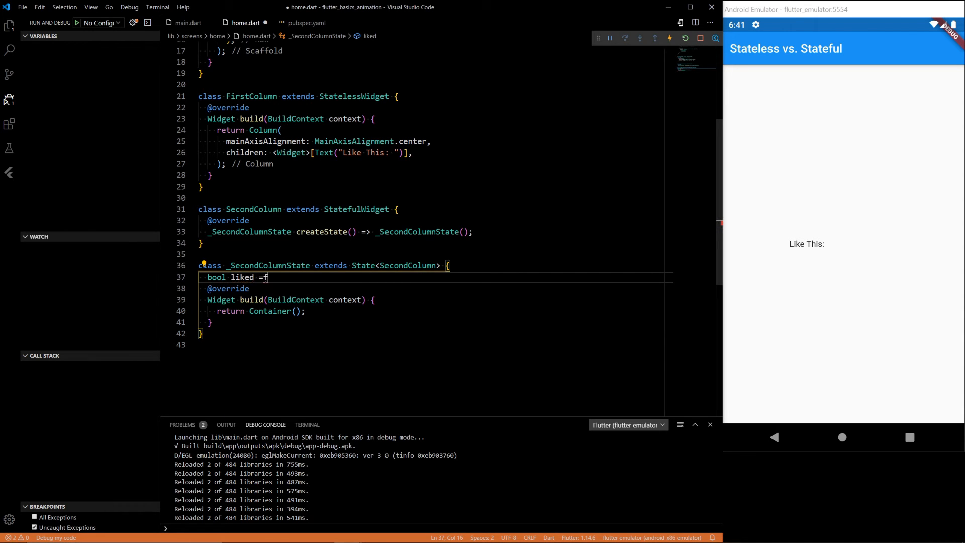
pyautogui.write('alse;')
pyautogui.click(435, 311)
pyautogui.write('lum')
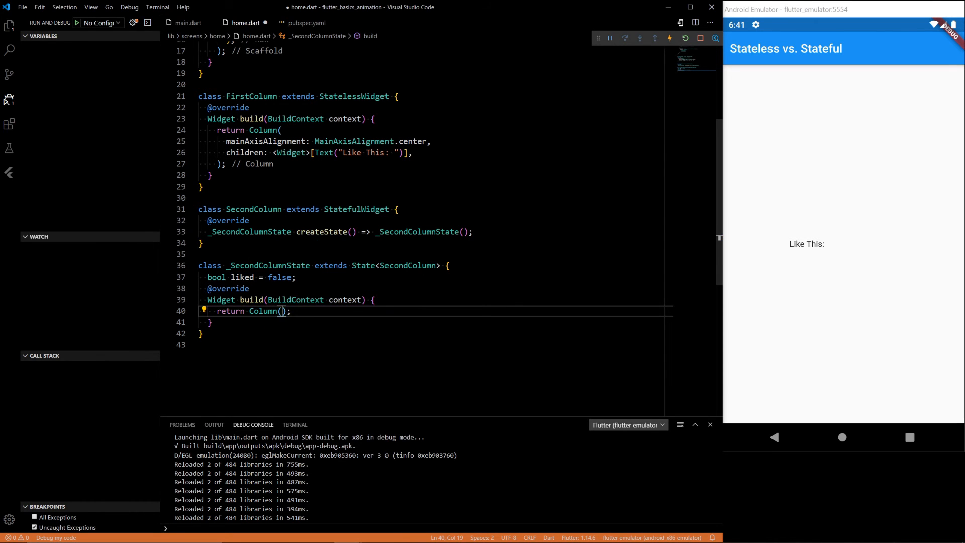
# Give the Column children an IconButton with an empty onPressed and an icon.
pyautogui.write('children: <Widget>[')
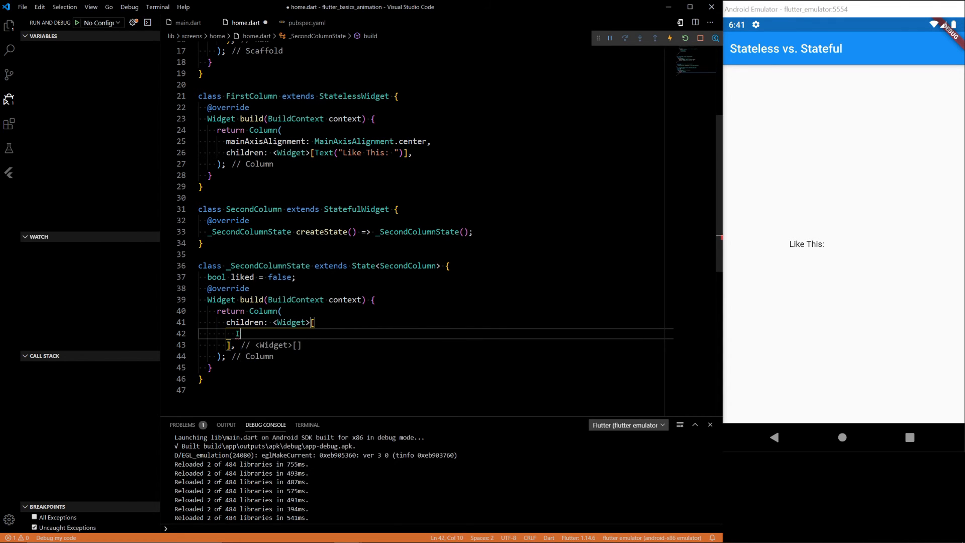
pyautogui.write('IconButton')
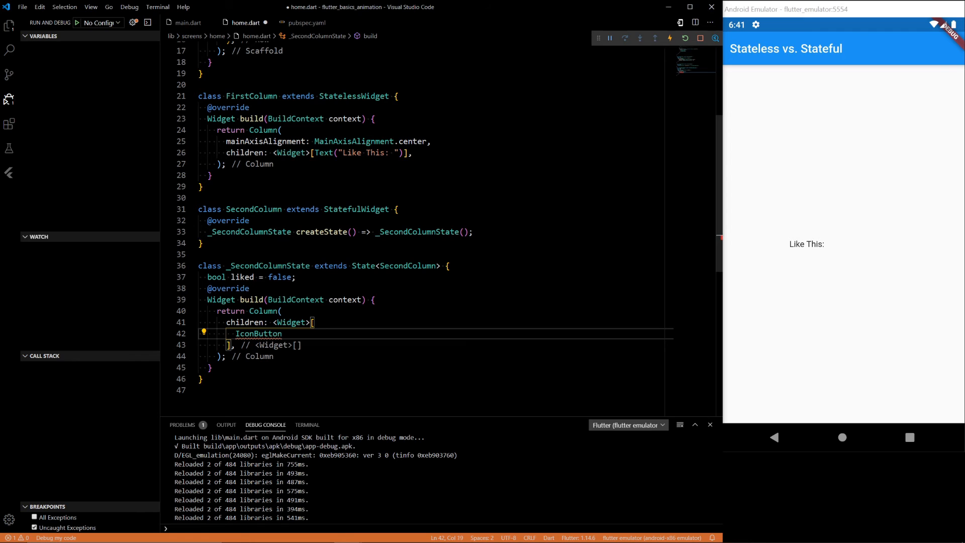
pyautogui.write('(onPressed: (),')
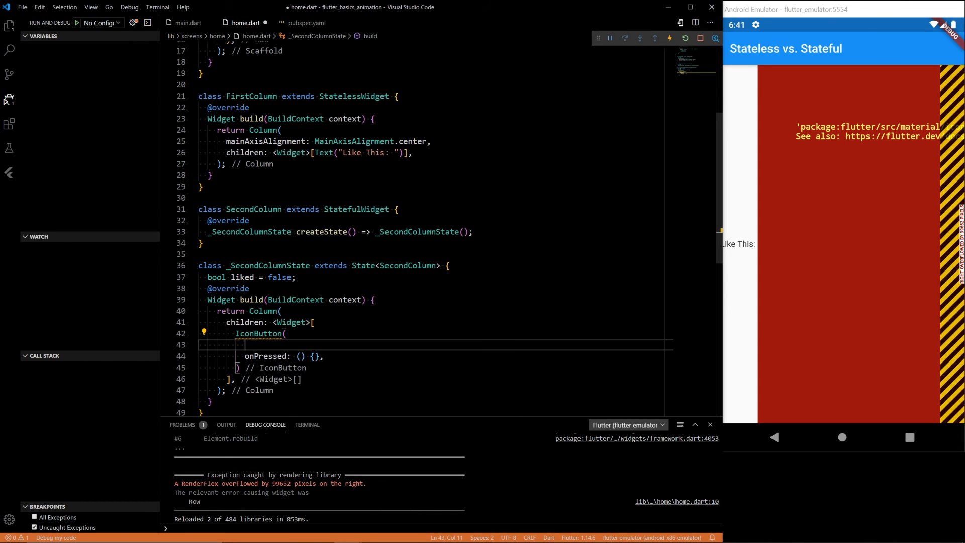
pyautogui.write('icon: Icons,')
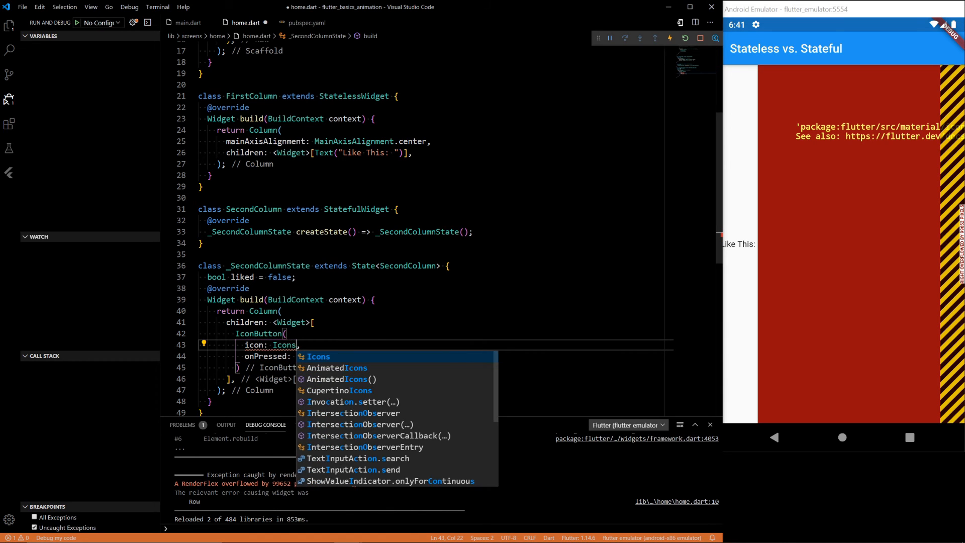
pyautogui.write('Icon(')
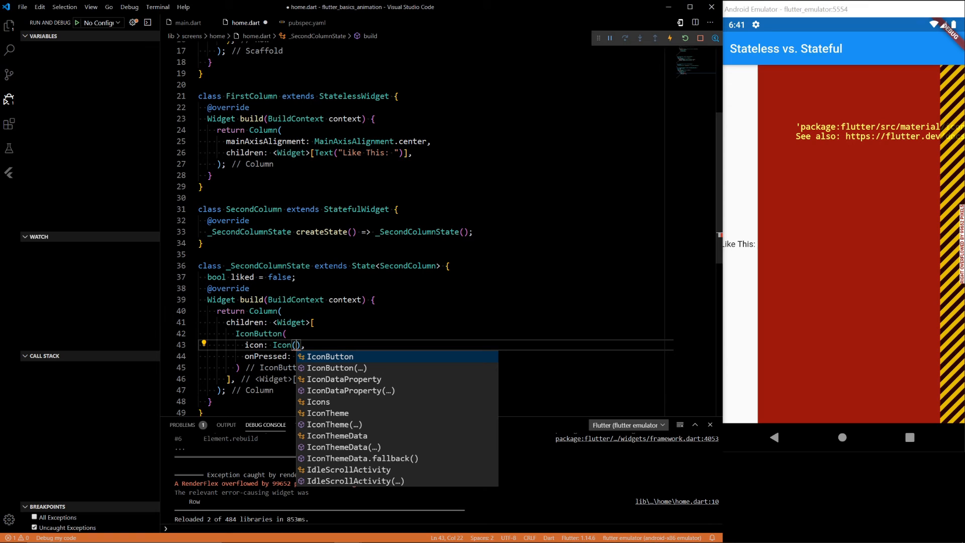
# Set the icon to liked ? Icons.star : Icons.star_border and centre the Column's main axis.
pyautogui.write('liked')
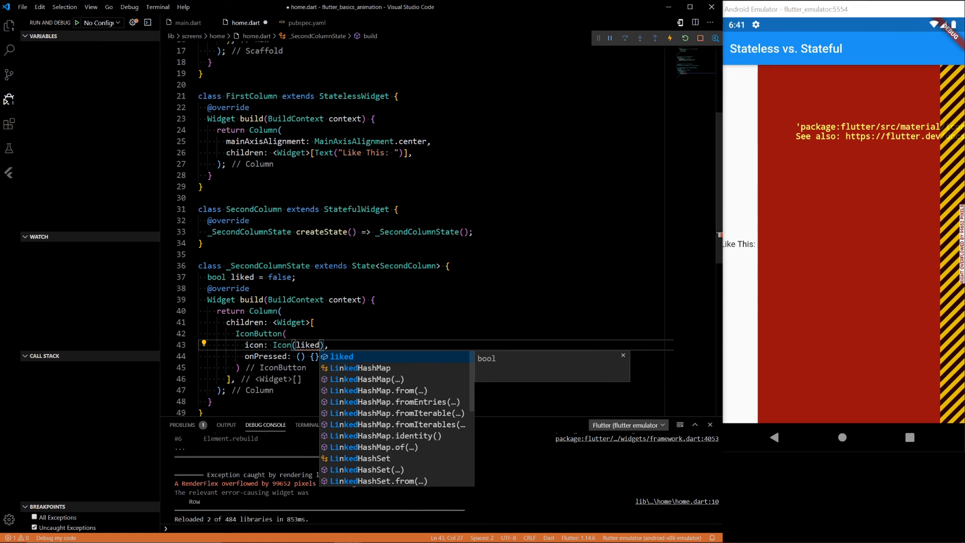
pyautogui.write('?')
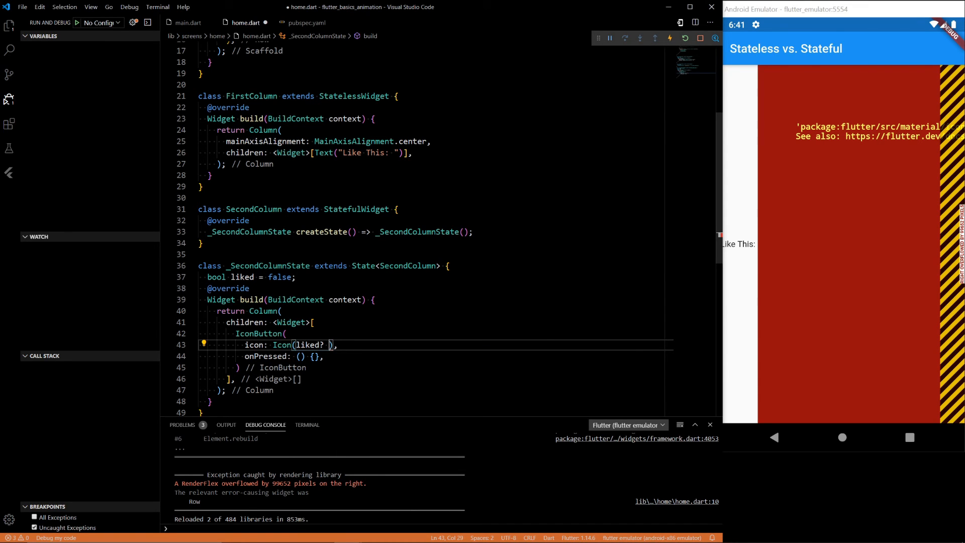
pyautogui.write('Icons.')
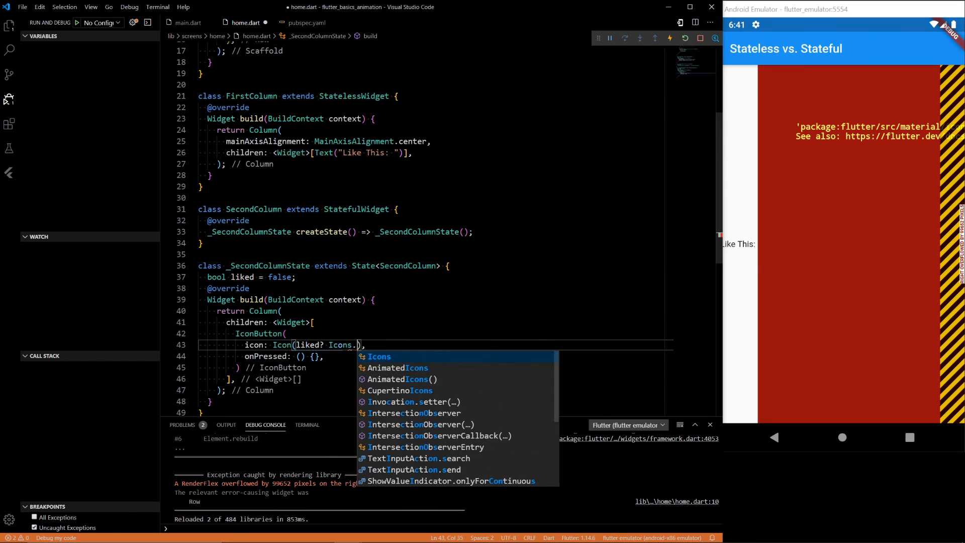
pyautogui.write('star :')
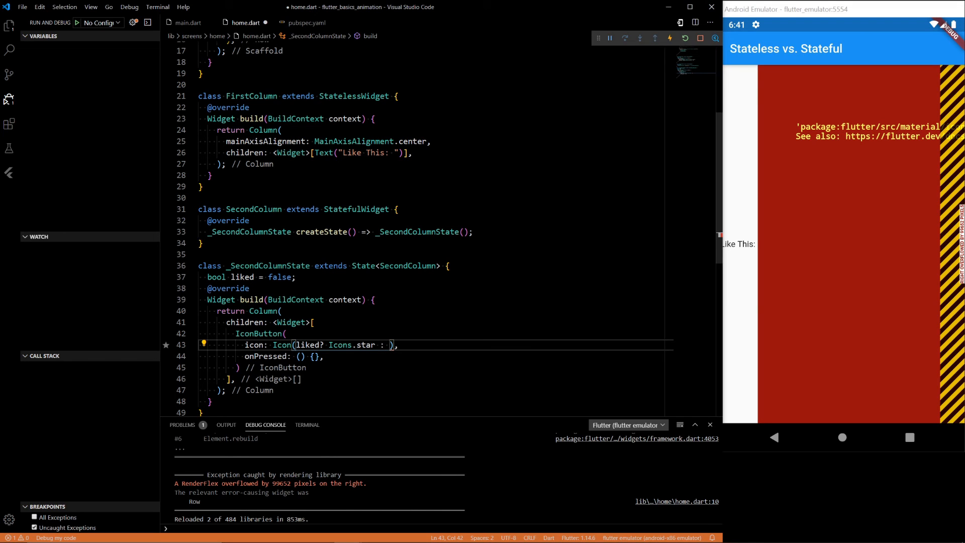
pyautogui.write('Icons.')
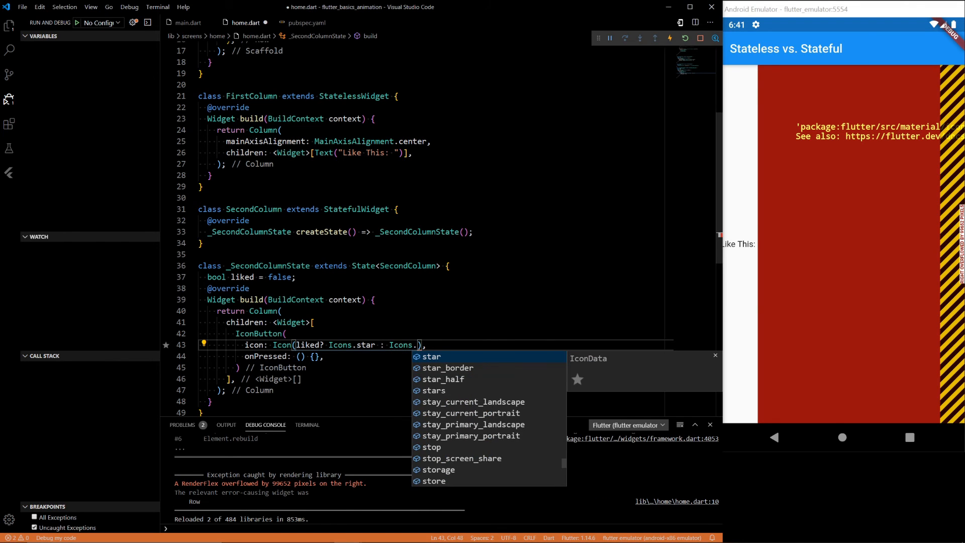
pyautogui.write('star_border')
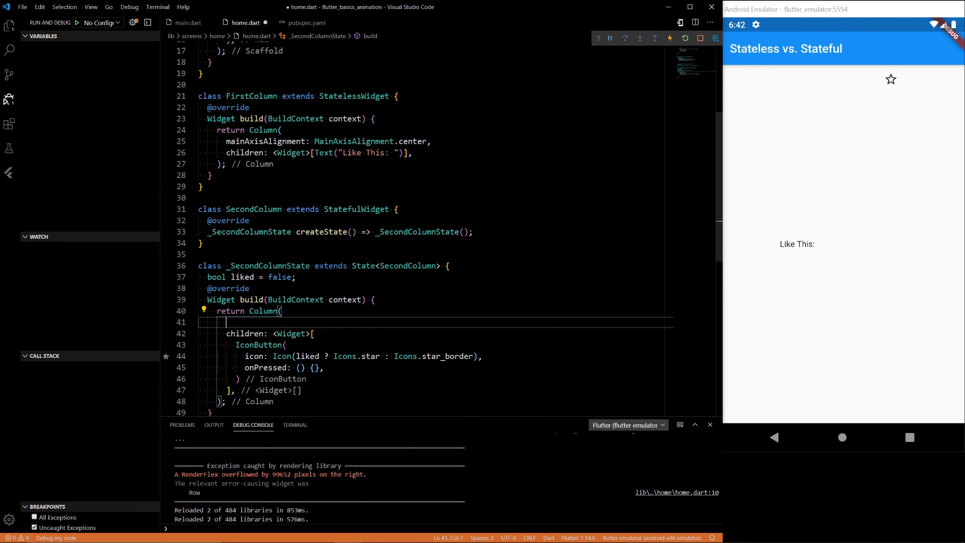
pyautogui.write('mian\\')
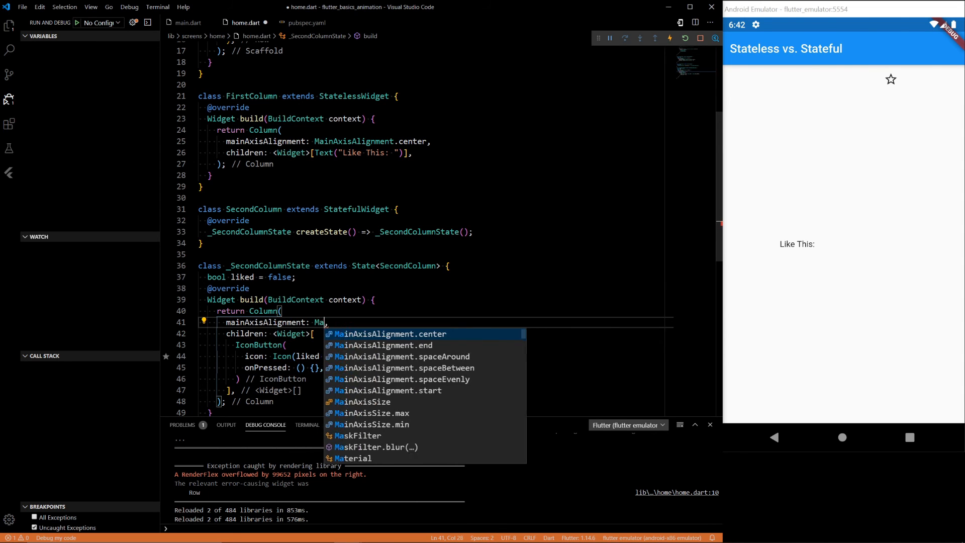
pyautogui.click(386, 333)
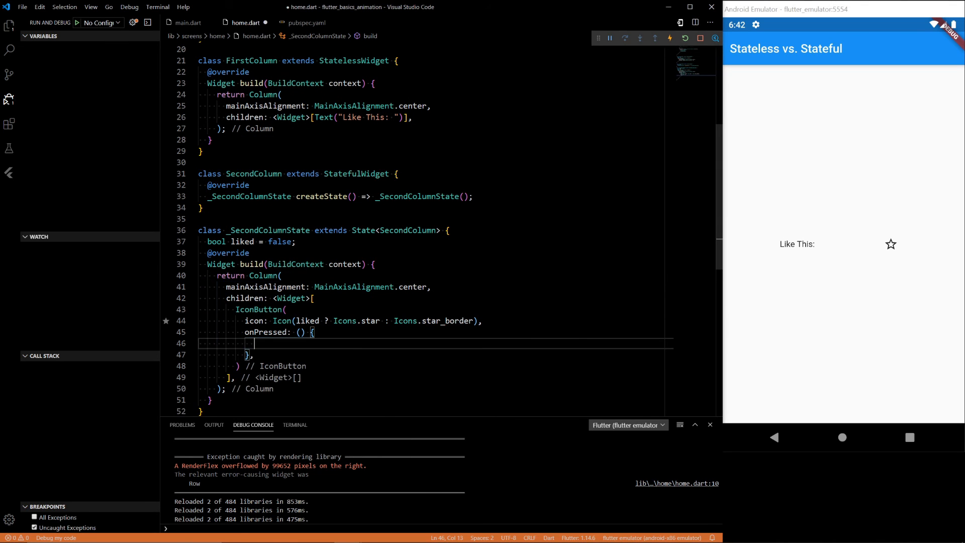
# Make onPressed call setState(() { liked = !liked; }) and save to hot reload.
pyautogui.write('setState(() {')
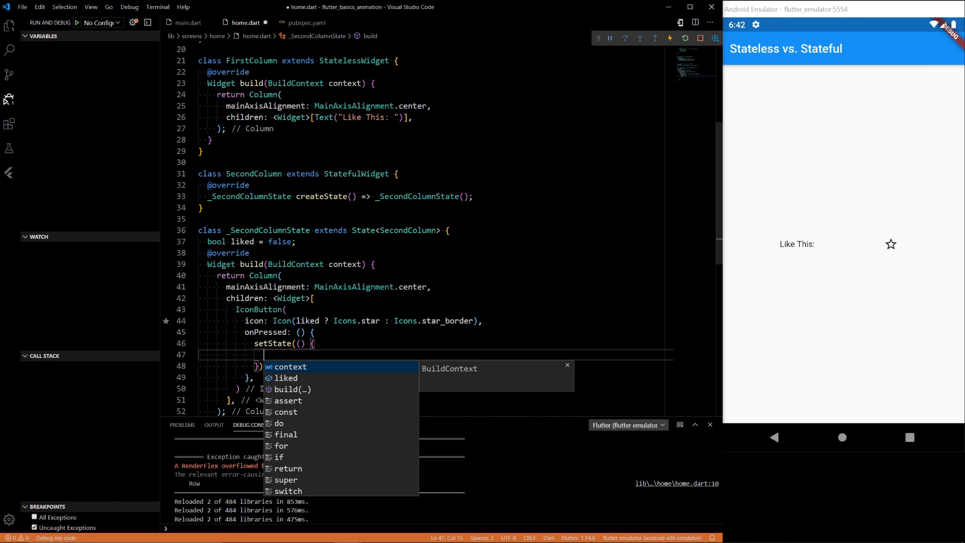
pyautogui.press('Escape')
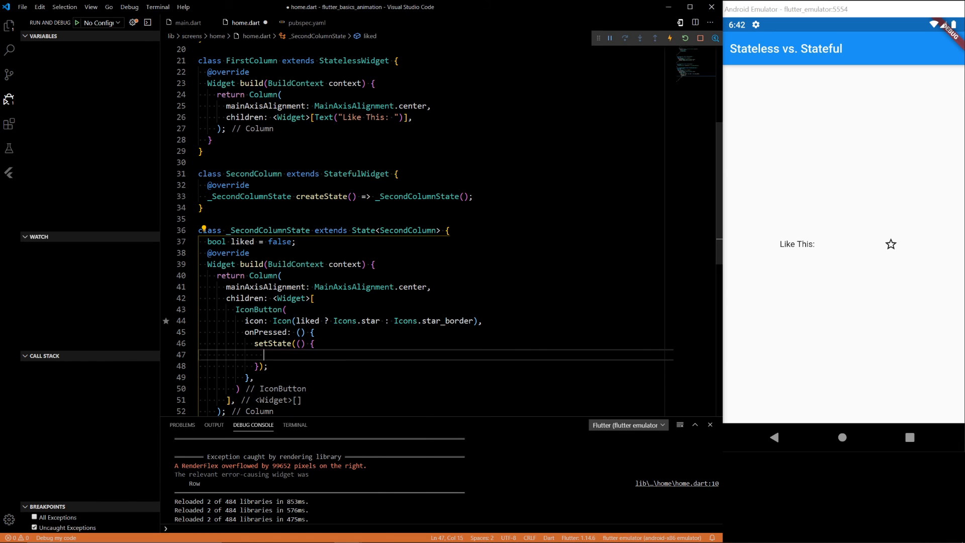
pyautogui.write('liked')
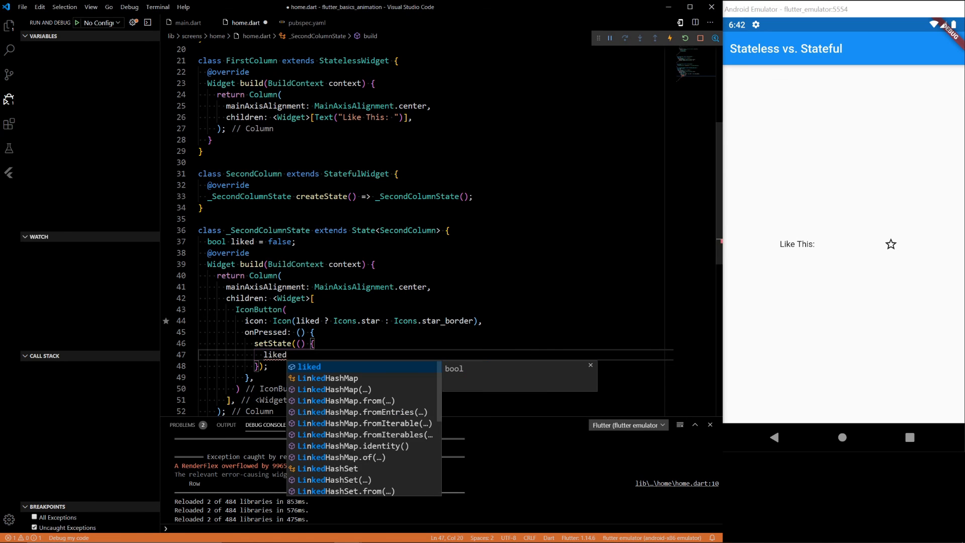
pyautogui.write('= !liked;')
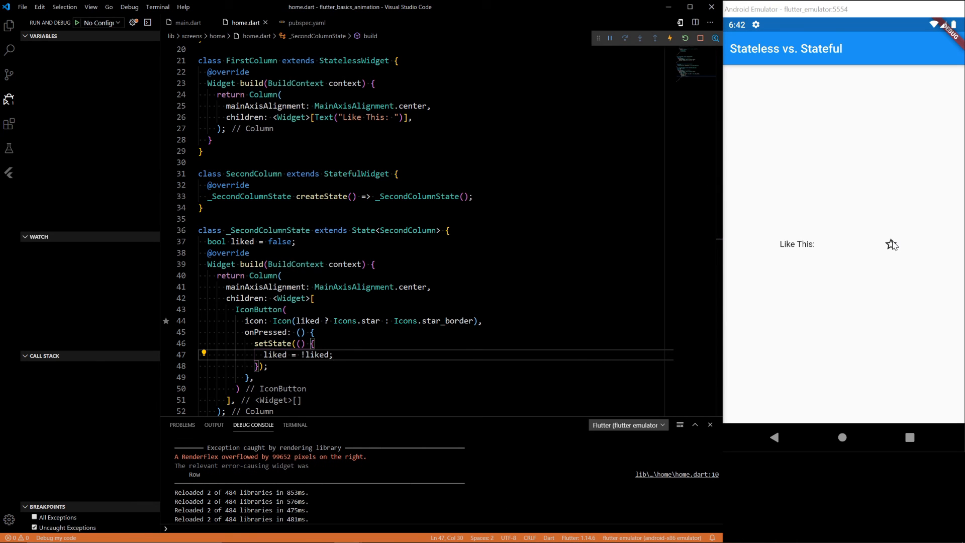
pyautogui.moveTo(899, 248)
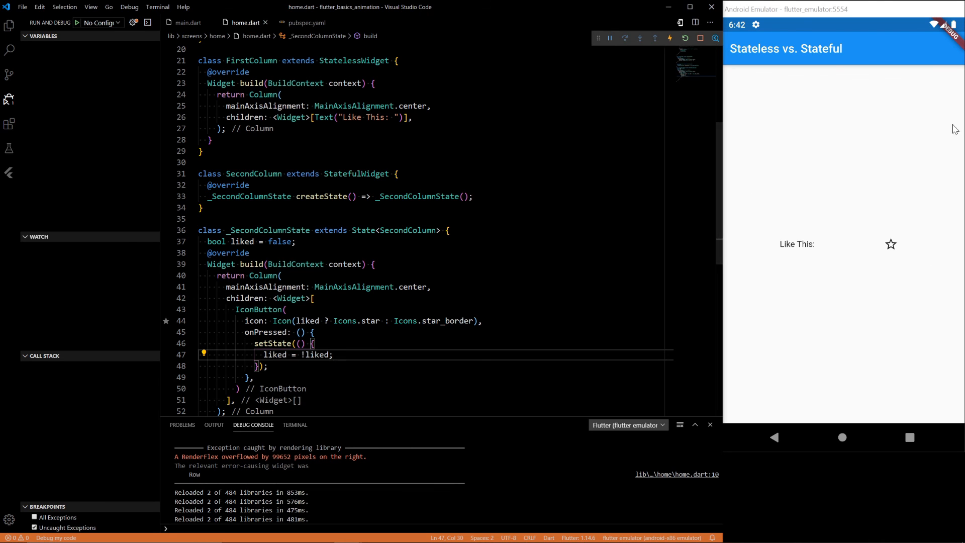
pyautogui.moveTo(892, 247)
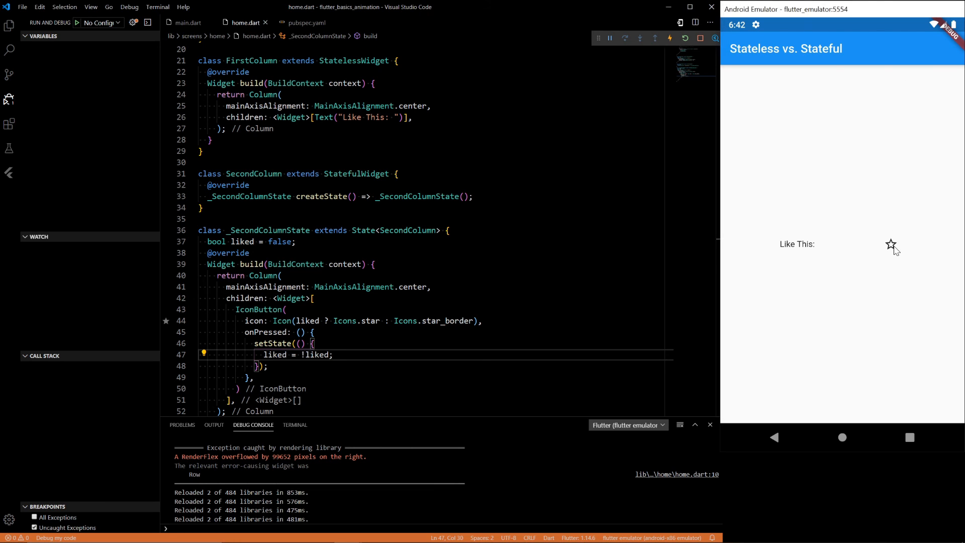
pyautogui.click(890, 244)
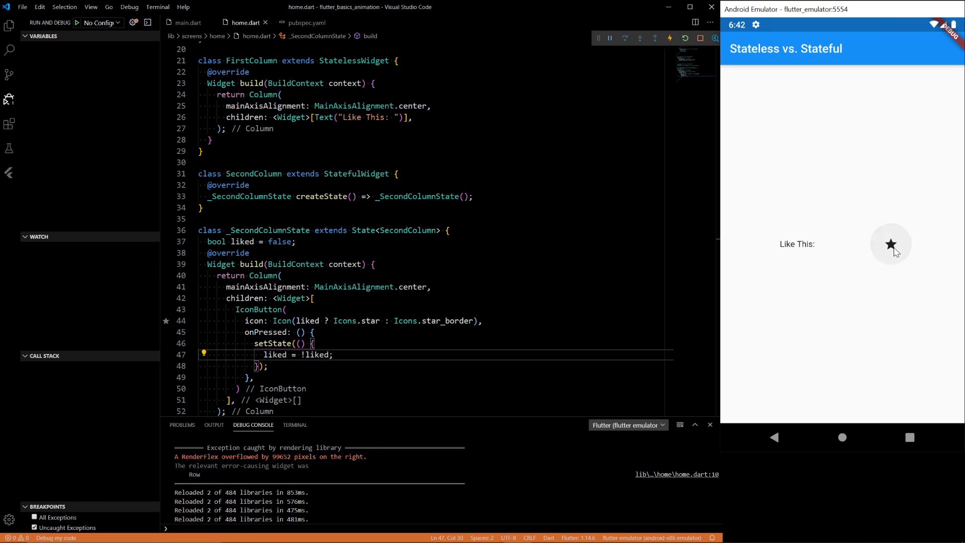
pyautogui.click(891, 244)
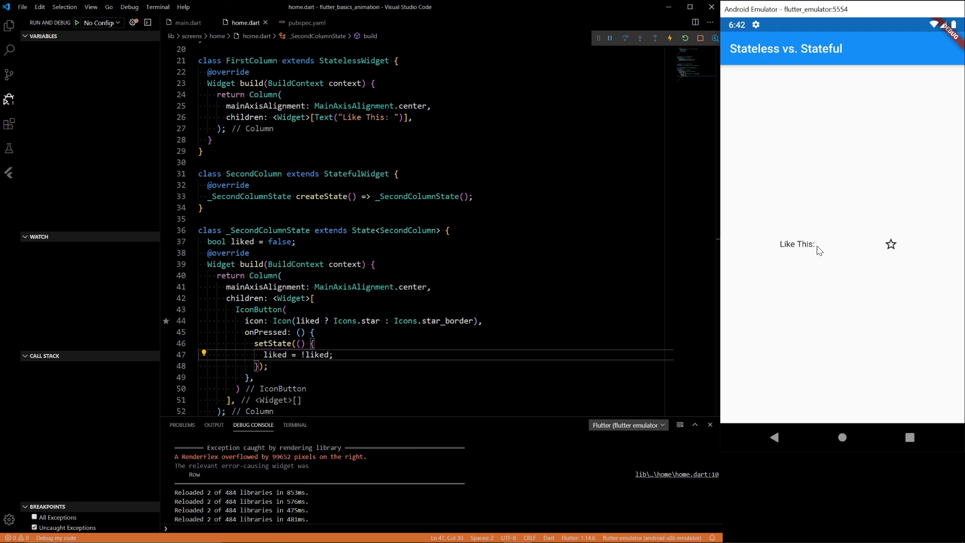
pyautogui.moveTo(804, 252)
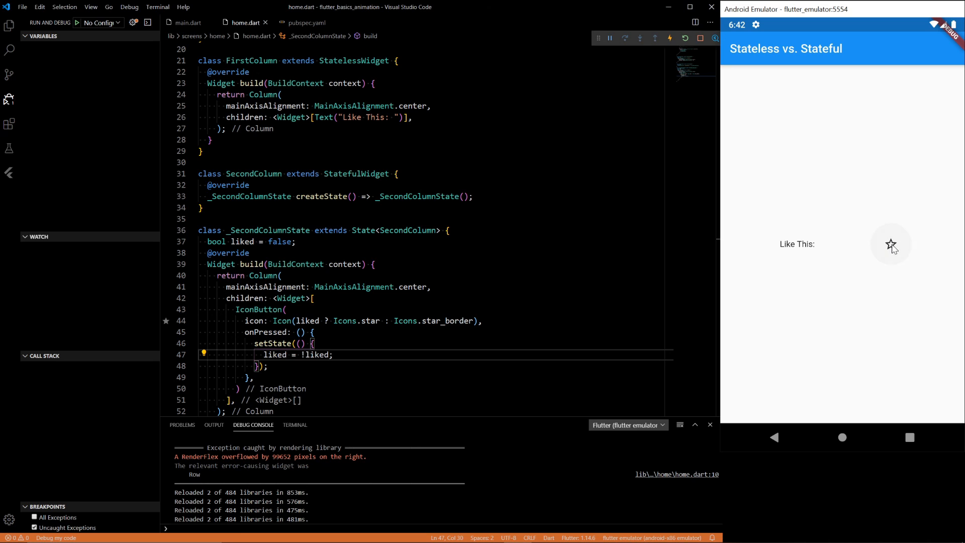
pyautogui.click(890, 244)
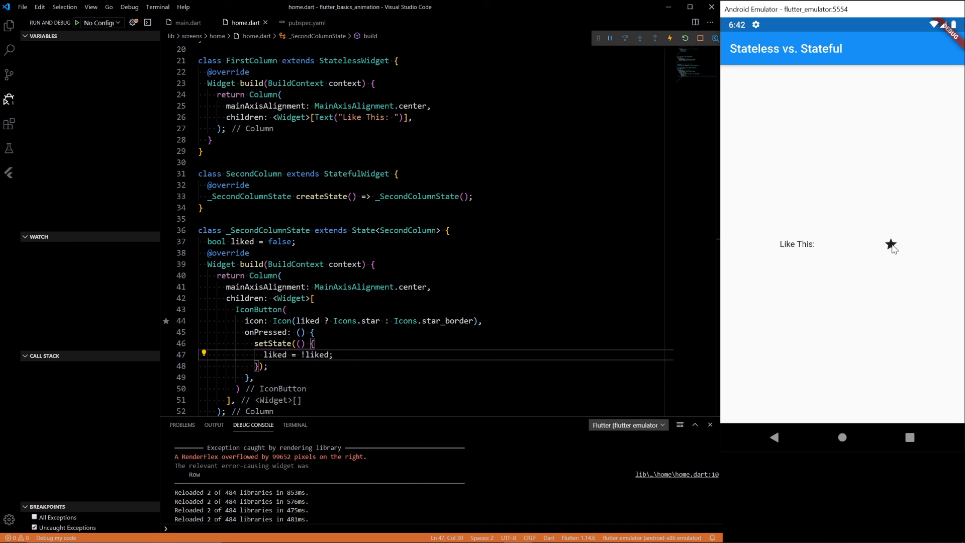
pyautogui.click(890, 243)
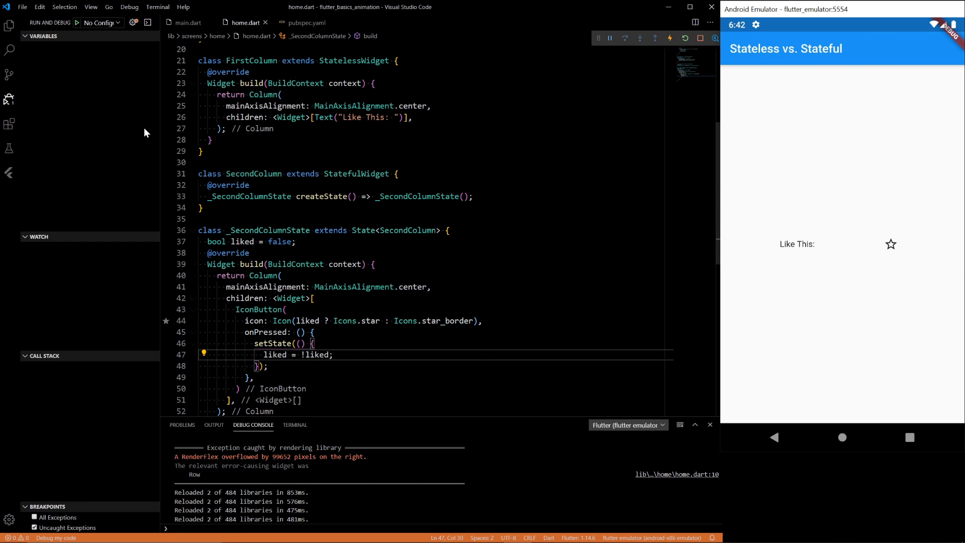
pyautogui.click(165, 117)
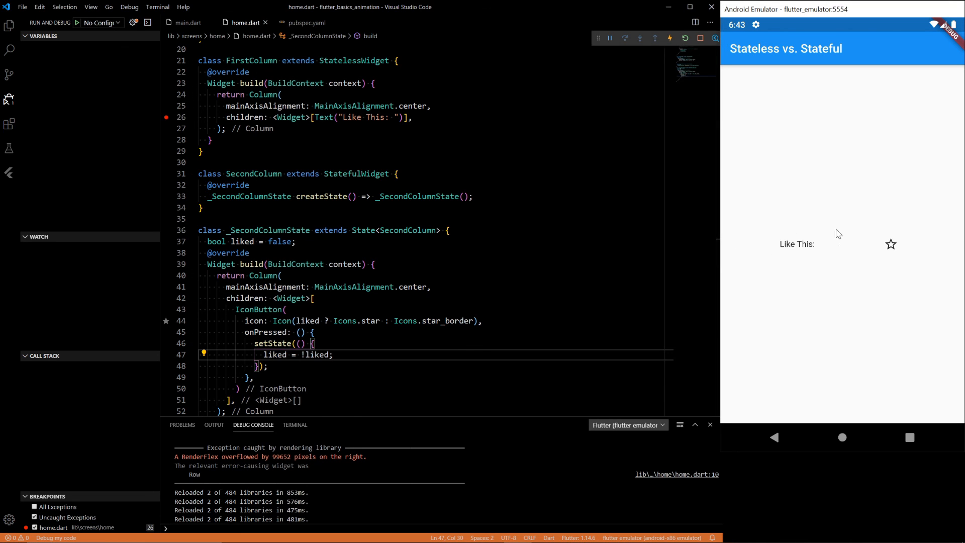
pyautogui.click(890, 244)
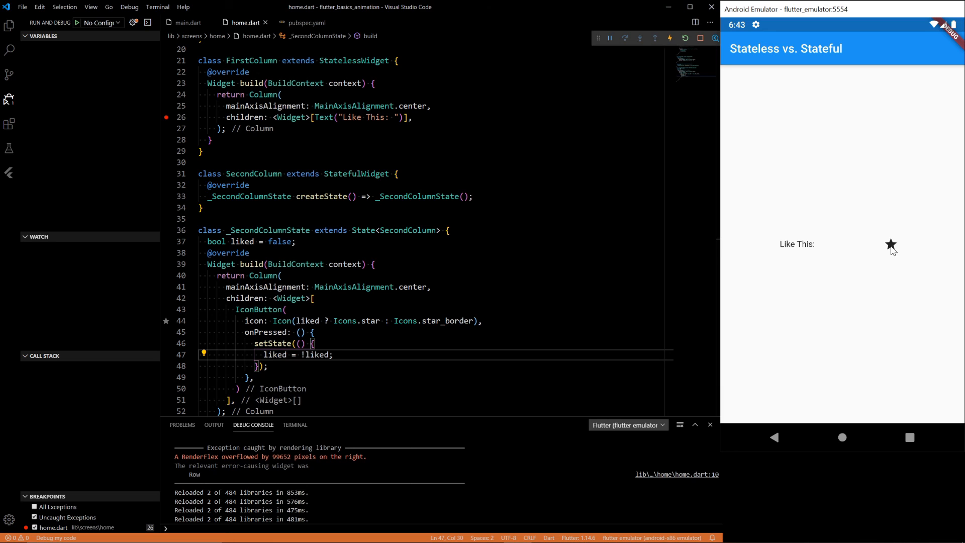
pyautogui.click(891, 245)
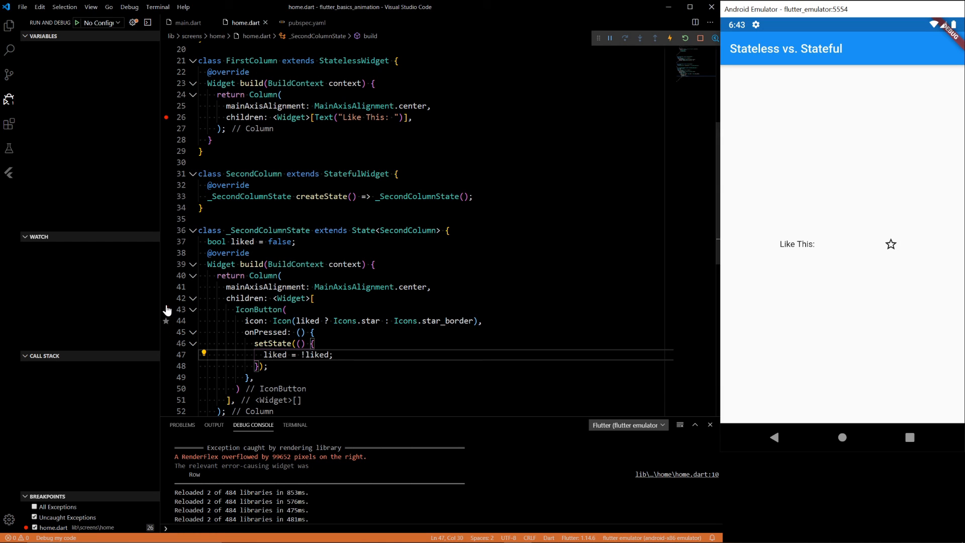
pyautogui.click(165, 297)
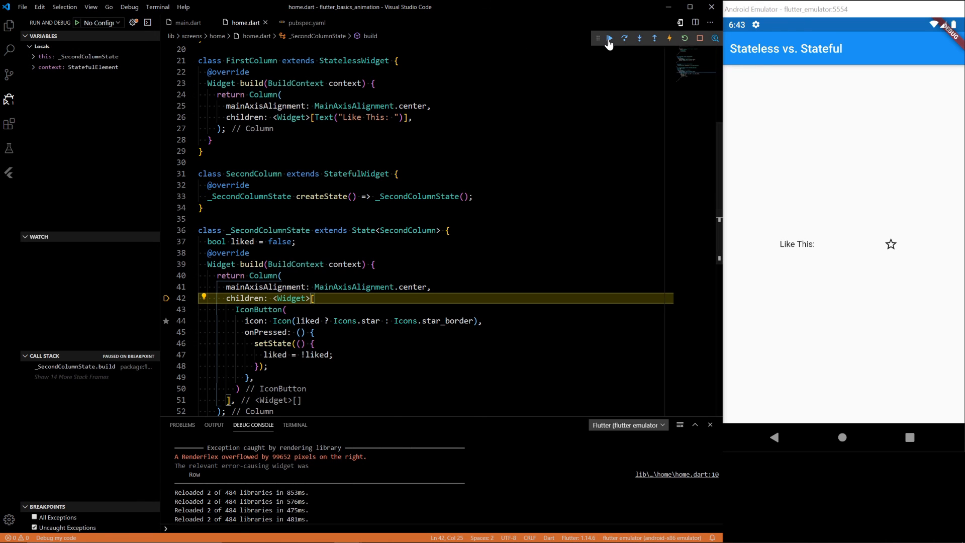
pyautogui.click(608, 38)
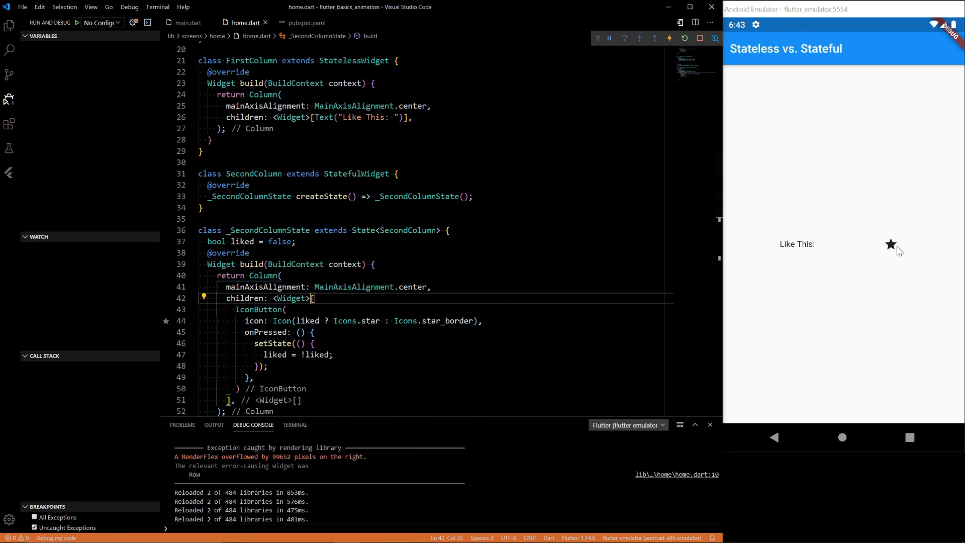
pyautogui.click(889, 243)
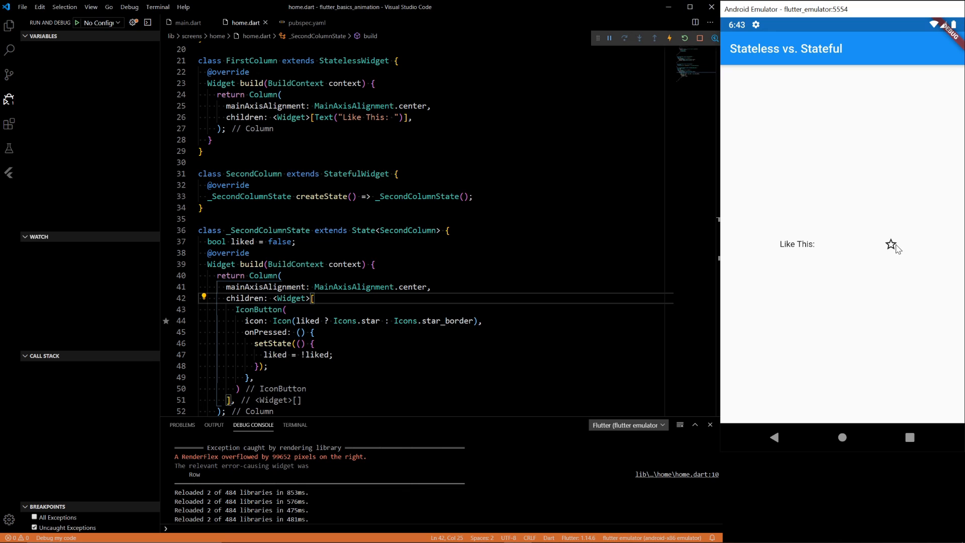
pyautogui.moveTo(899, 241)
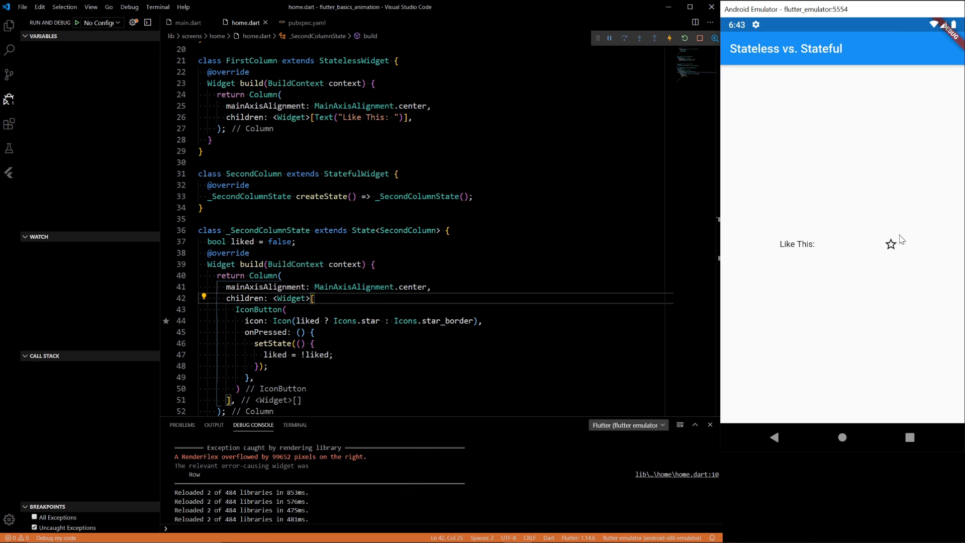